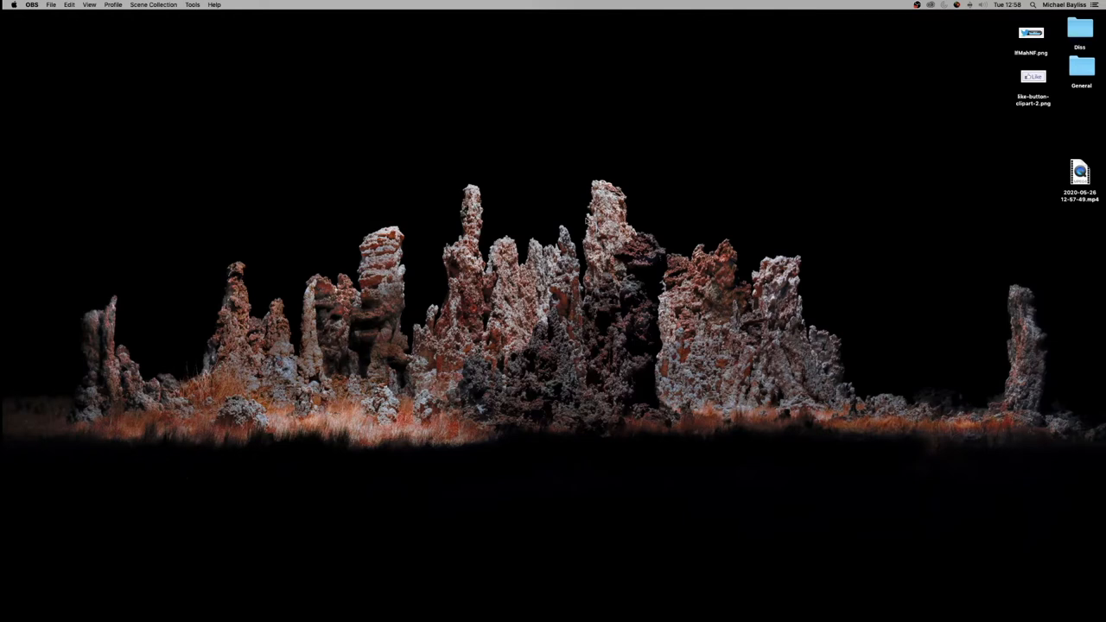
{"action": "mouse_move", "coordinate": [561, 216]}
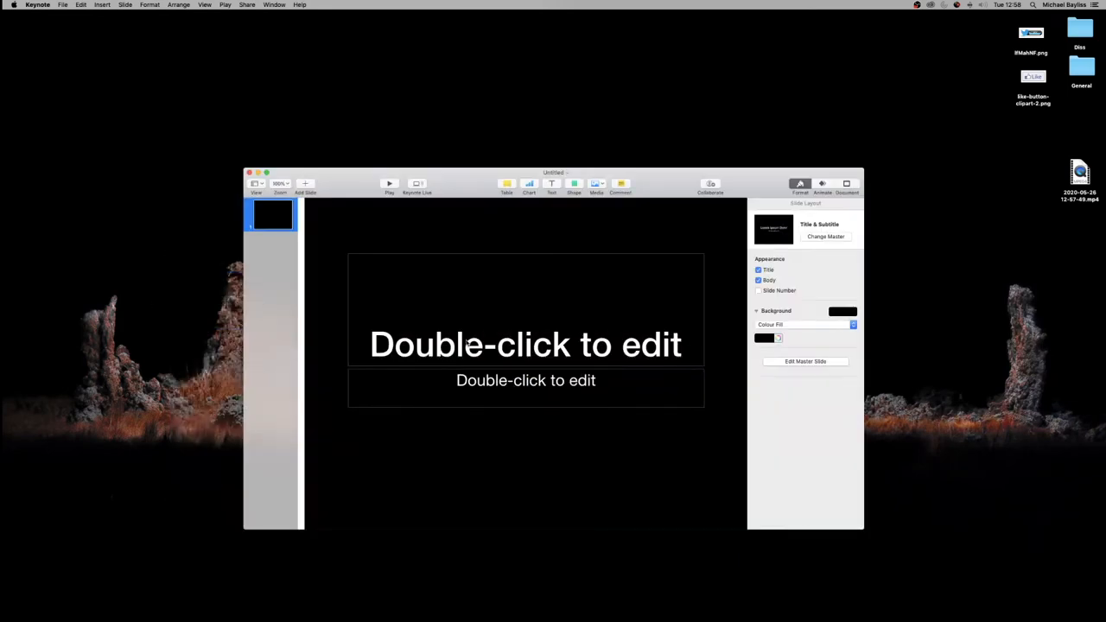
Remove the leftover placeholder box, fit the slide in view and set its background to No Fill
{"action": "left_click_drag", "start_coordinate": [553, 173], "coordinate": [573, 134]}
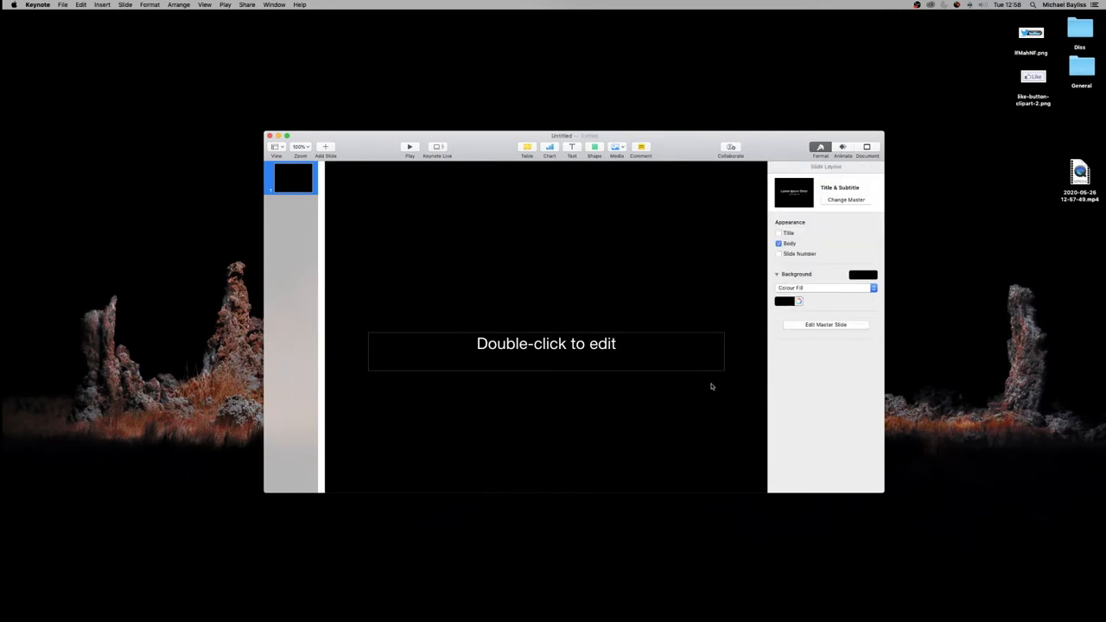
{"action": "left_click", "coordinate": [546, 349]}
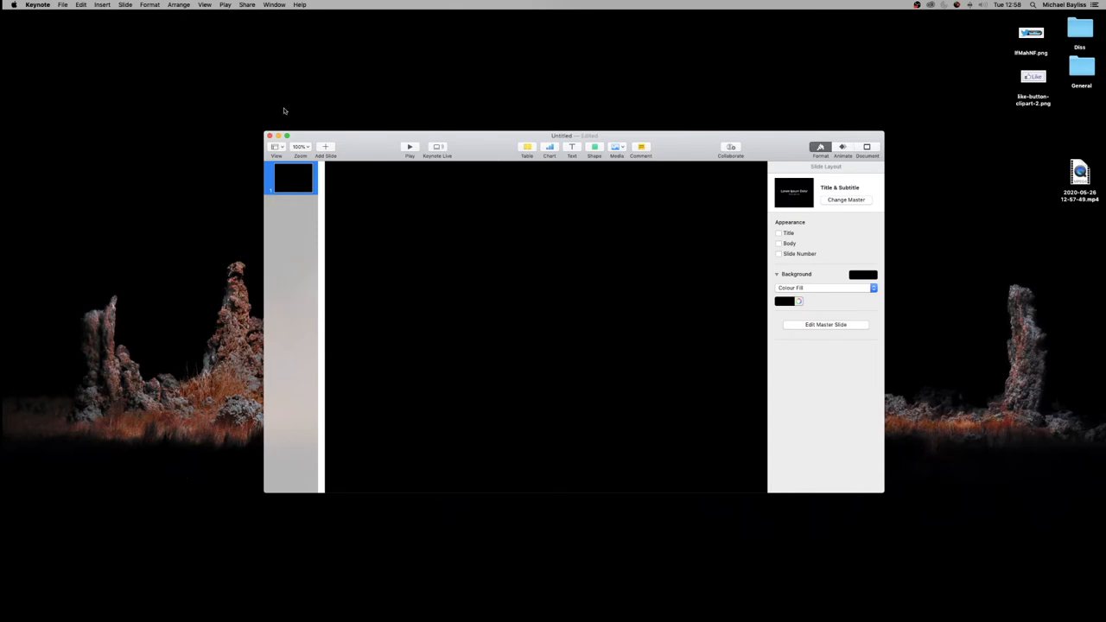
{"action": "left_click", "coordinate": [300, 147]}
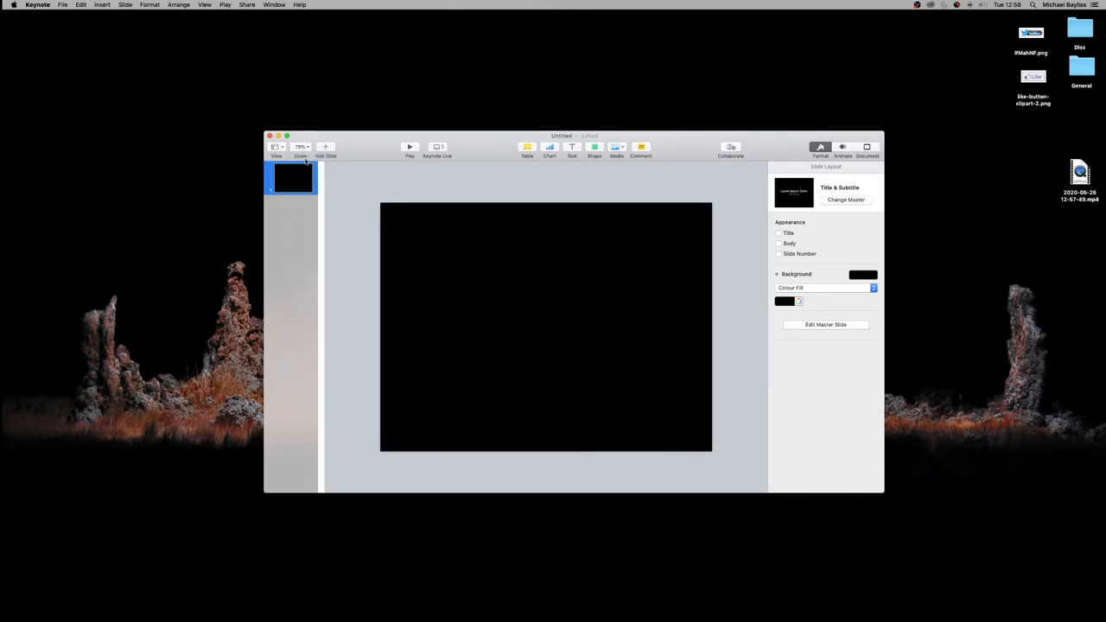
{"action": "mouse_move", "coordinate": [531, 274]}
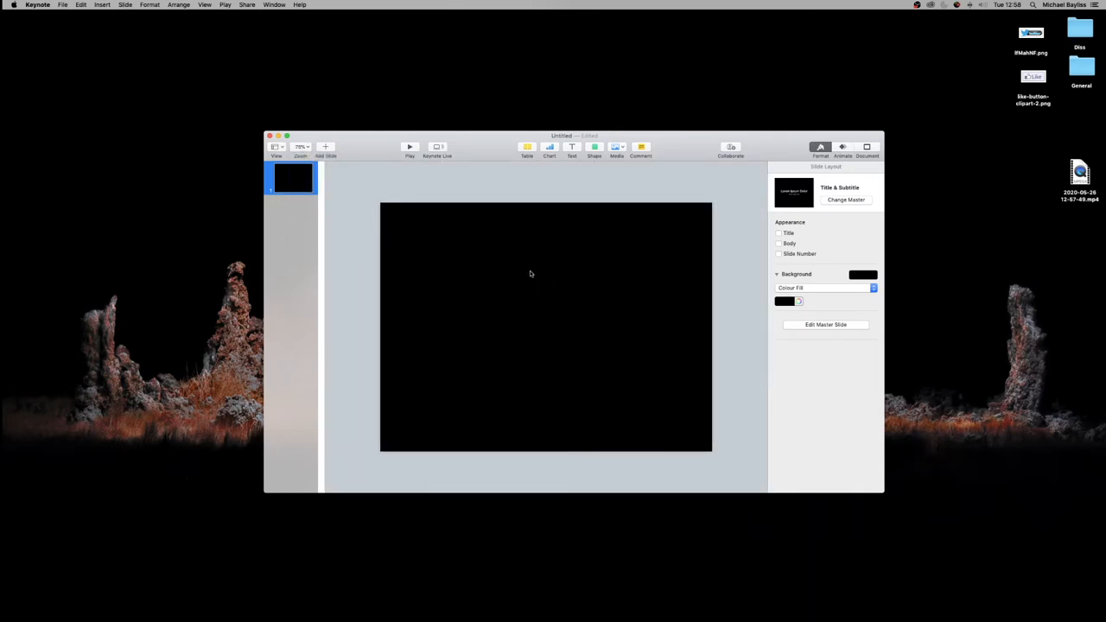
{"action": "mouse_move", "coordinate": [530, 278]}
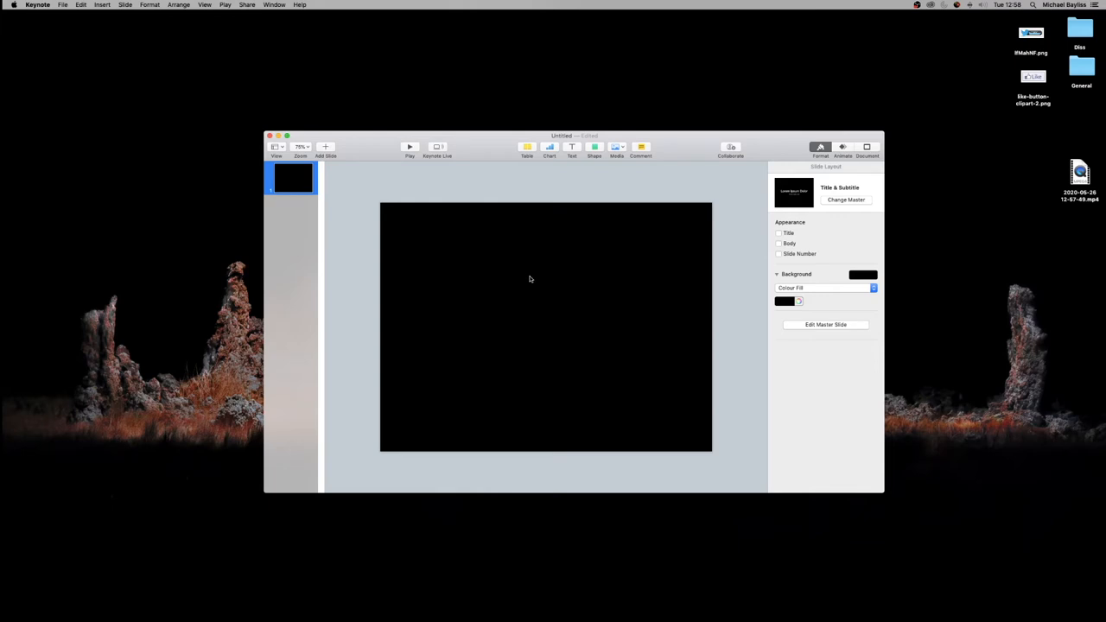
{"action": "mouse_move", "coordinate": [594, 246]}
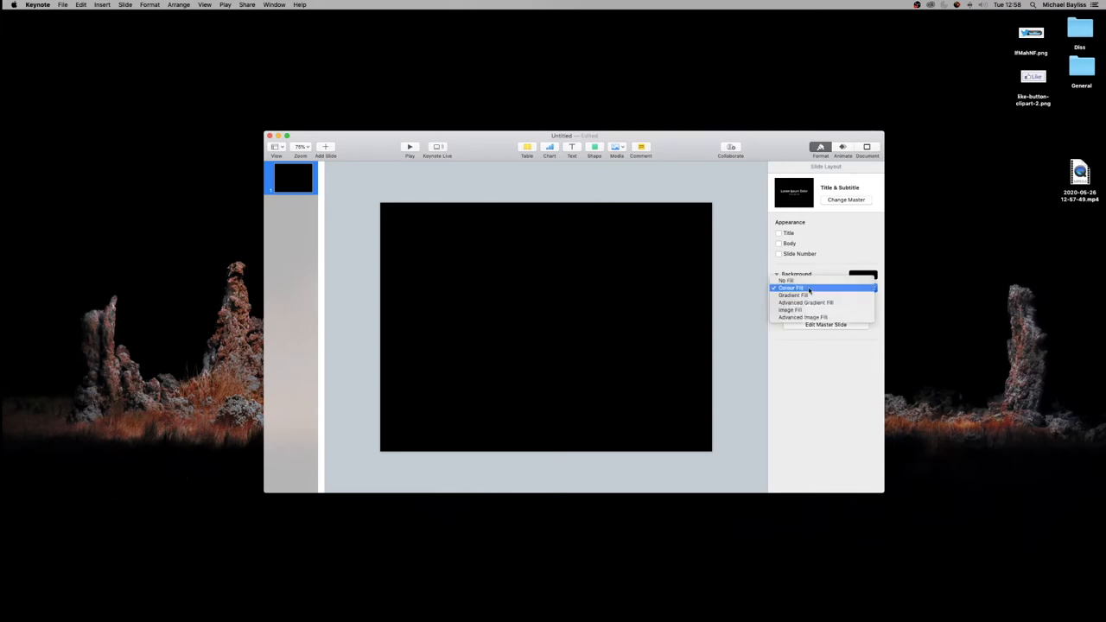
{"action": "left_click", "coordinate": [784, 280]}
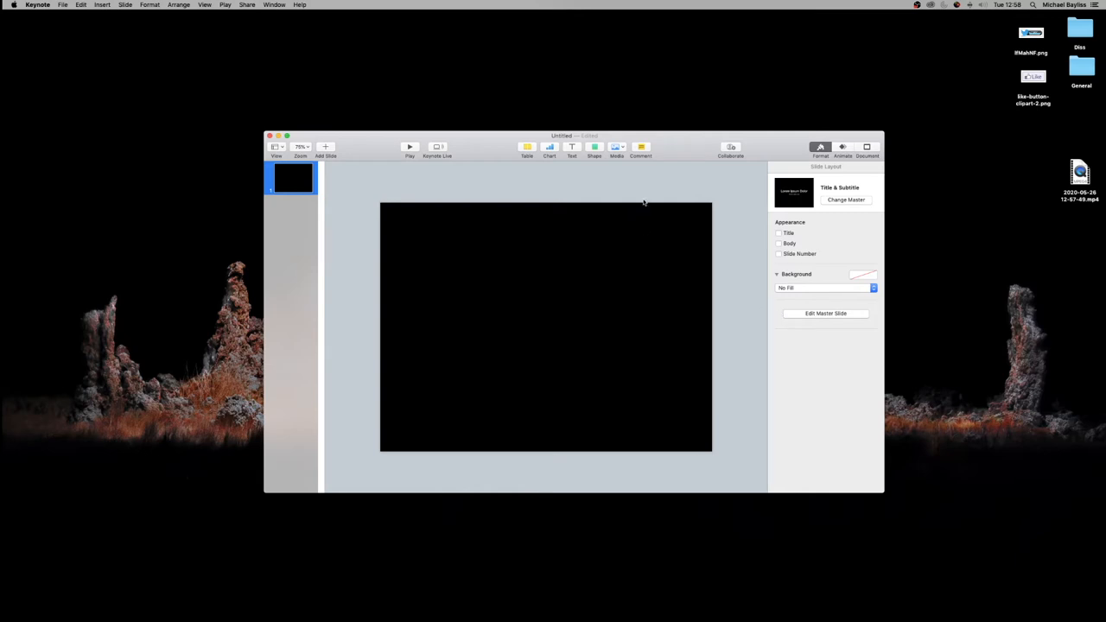
{"action": "mouse_move", "coordinate": [632, 388]}
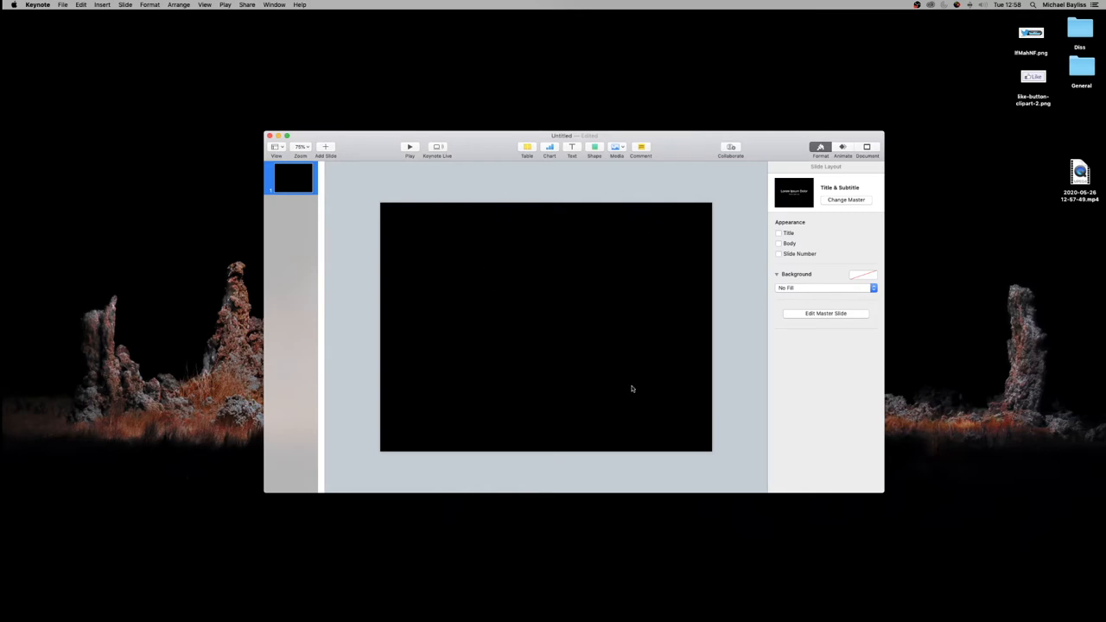
{"action": "mouse_move", "coordinate": [700, 329]}
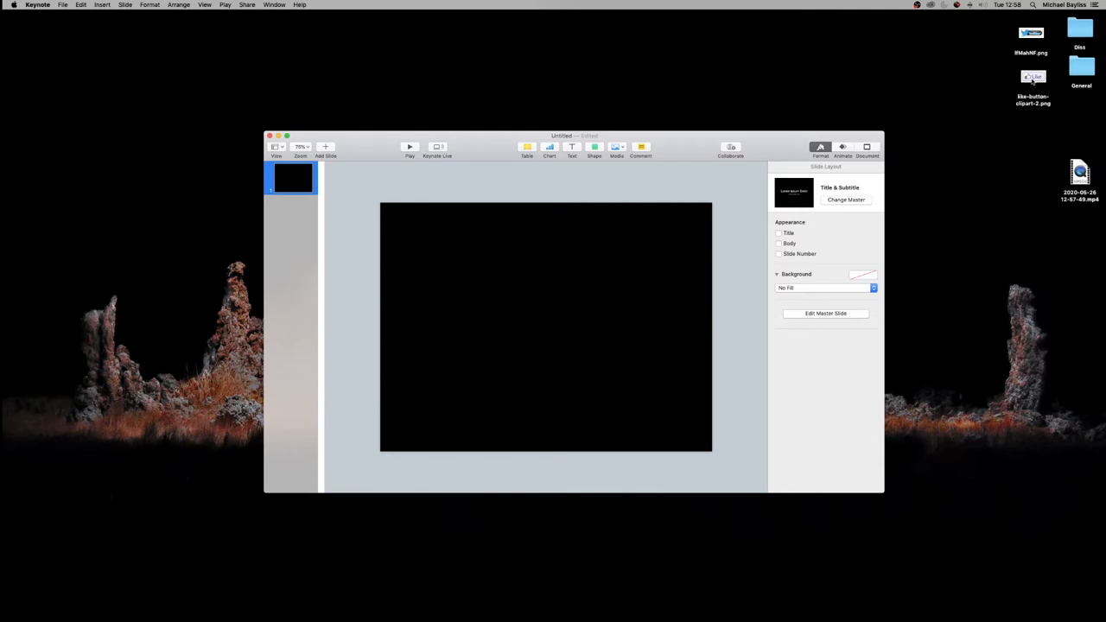
Drop the Like button PNG from the desktop onto the slide and centre it
{"action": "left_click_drag", "start_coordinate": [1033, 78], "coordinate": [539, 294]}
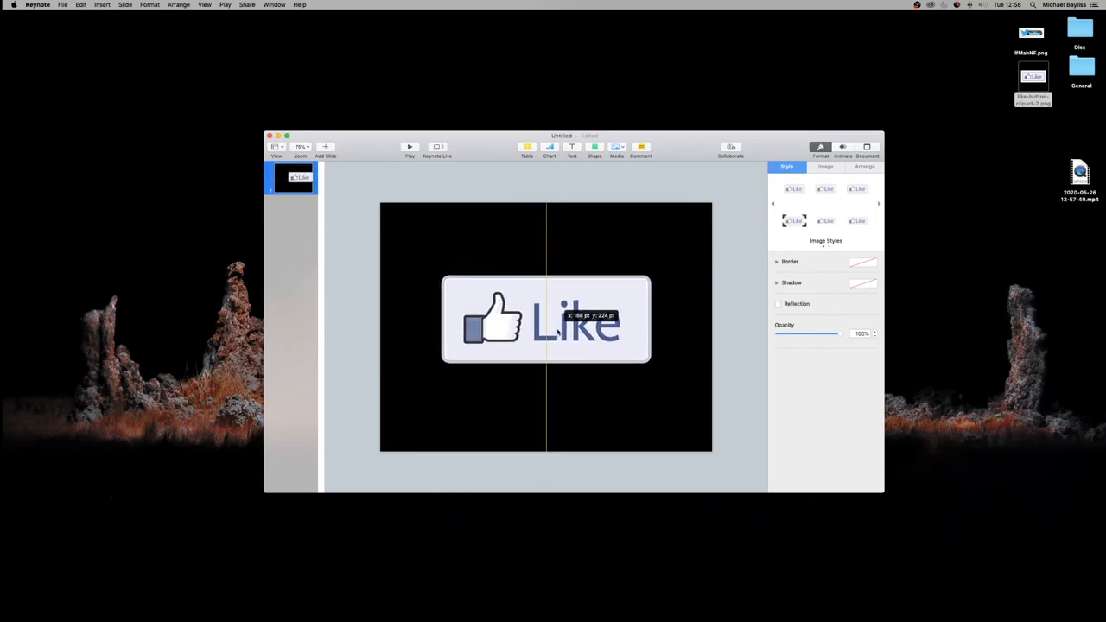
{"action": "left_click_drag", "start_coordinate": [545, 320], "coordinate": [544, 331]}
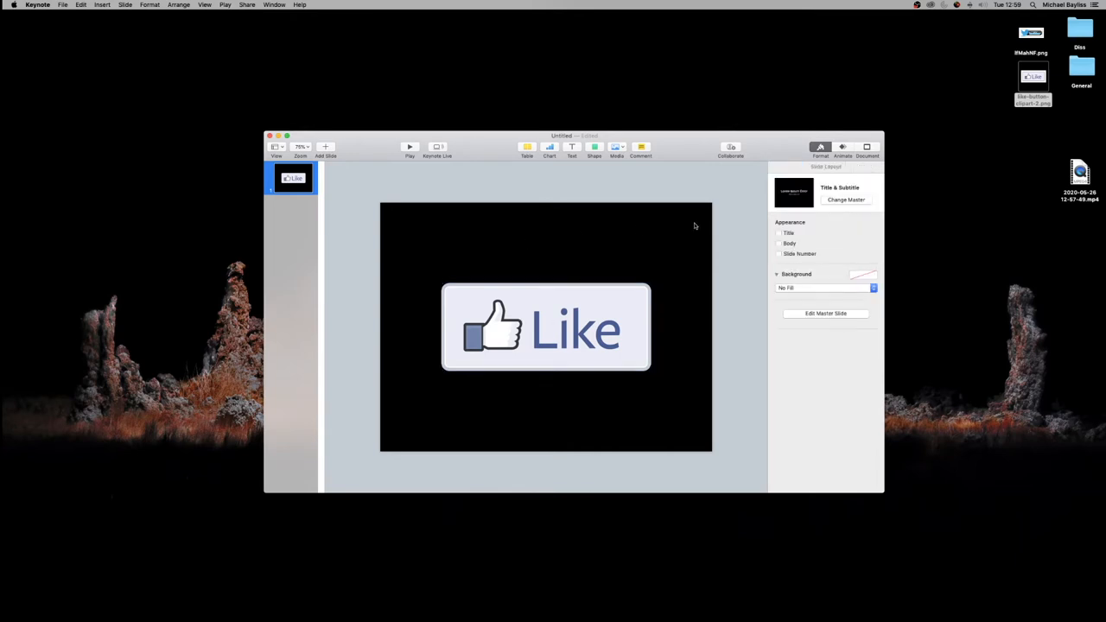
{"action": "mouse_move", "coordinate": [677, 297]}
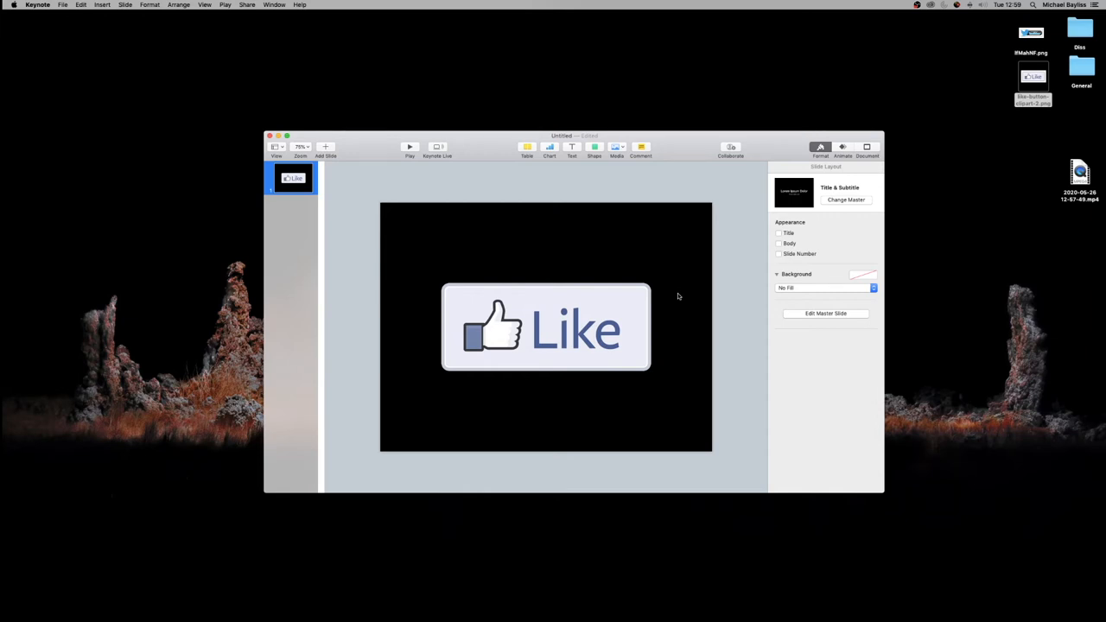
{"action": "mouse_move", "coordinate": [688, 298]}
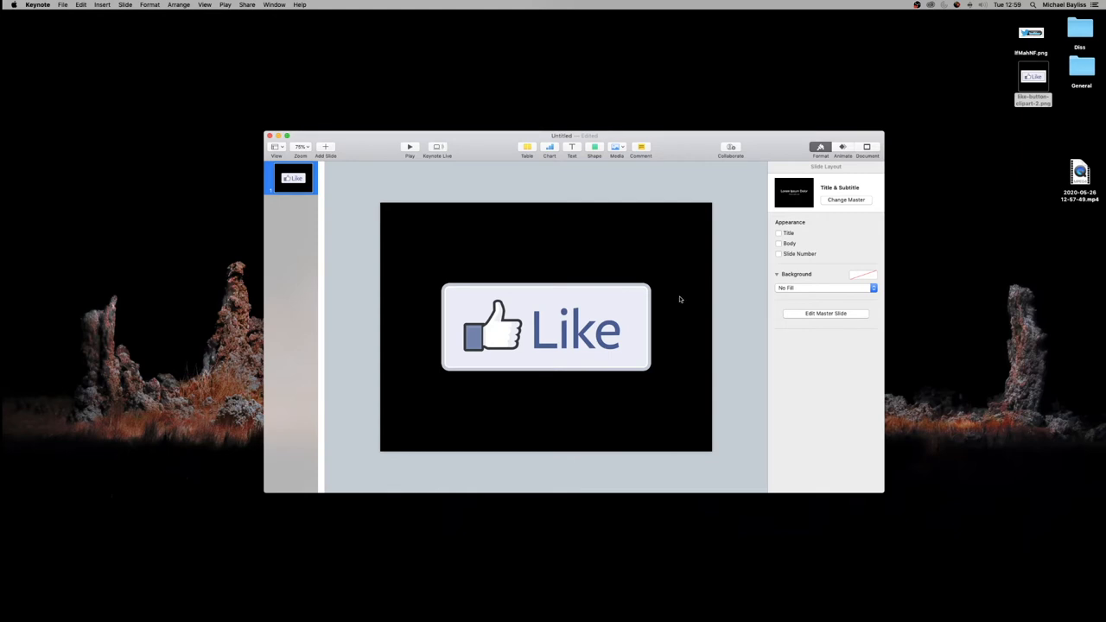
{"action": "mouse_move", "coordinate": [636, 324]}
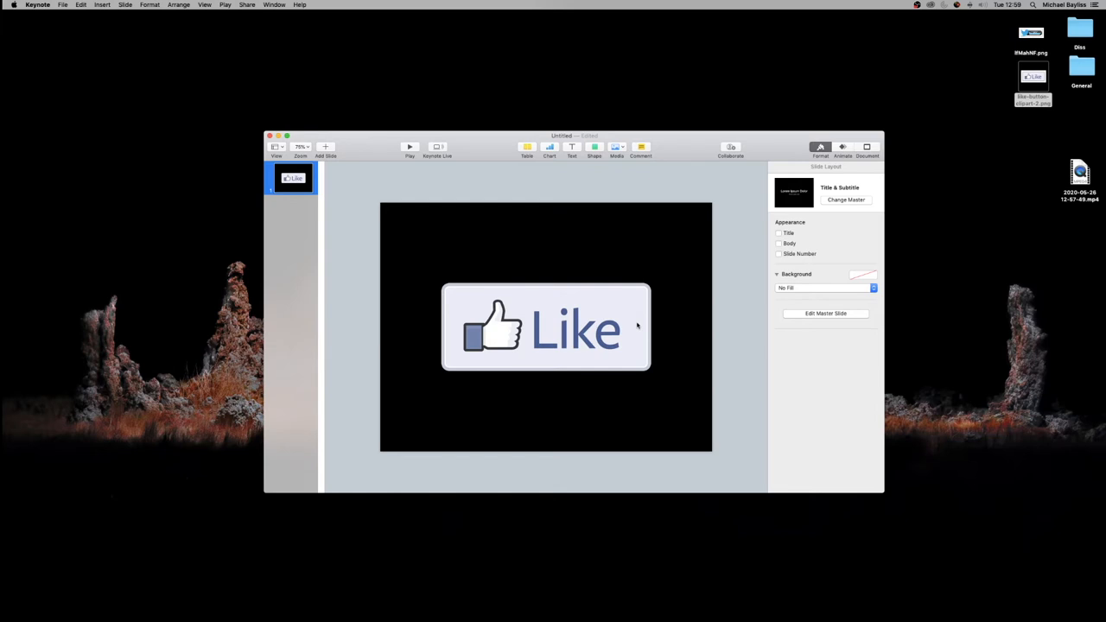
{"action": "mouse_move", "coordinate": [629, 326]}
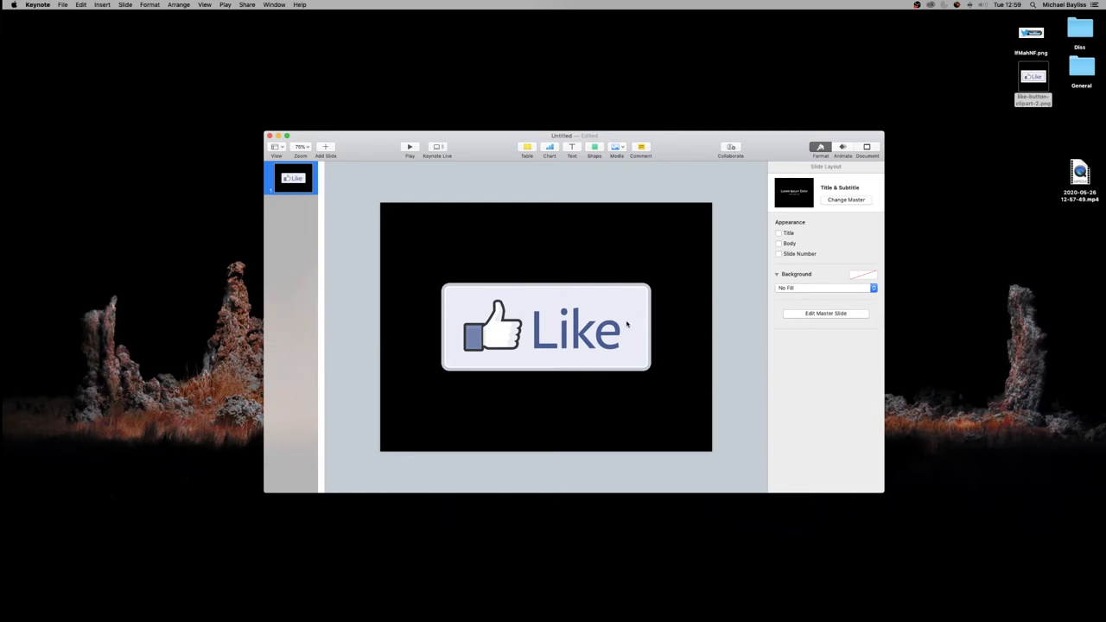
{"action": "mouse_move", "coordinate": [595, 358]}
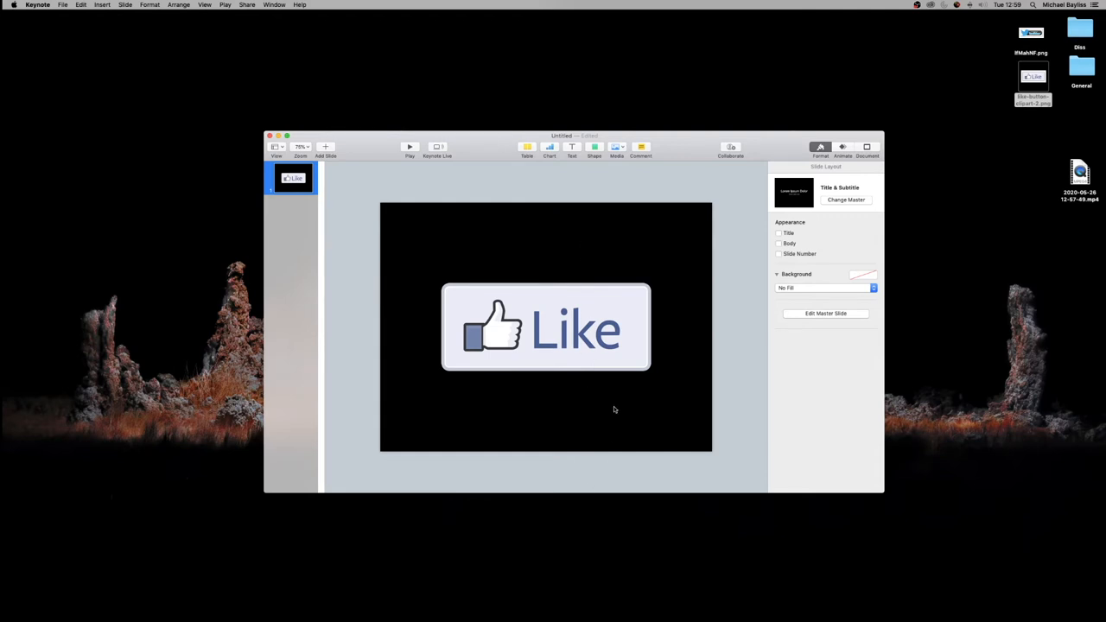
{"action": "mouse_move", "coordinate": [612, 368]}
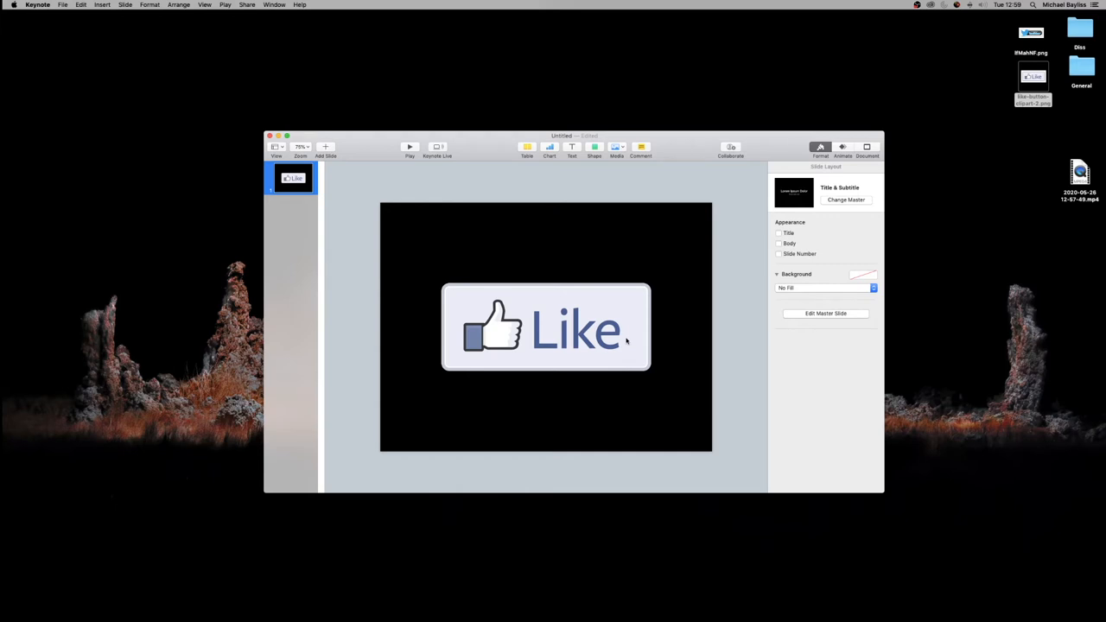
Give the Like button image a Move action effect from the Animate panel
{"action": "left_click", "coordinate": [546, 326]}
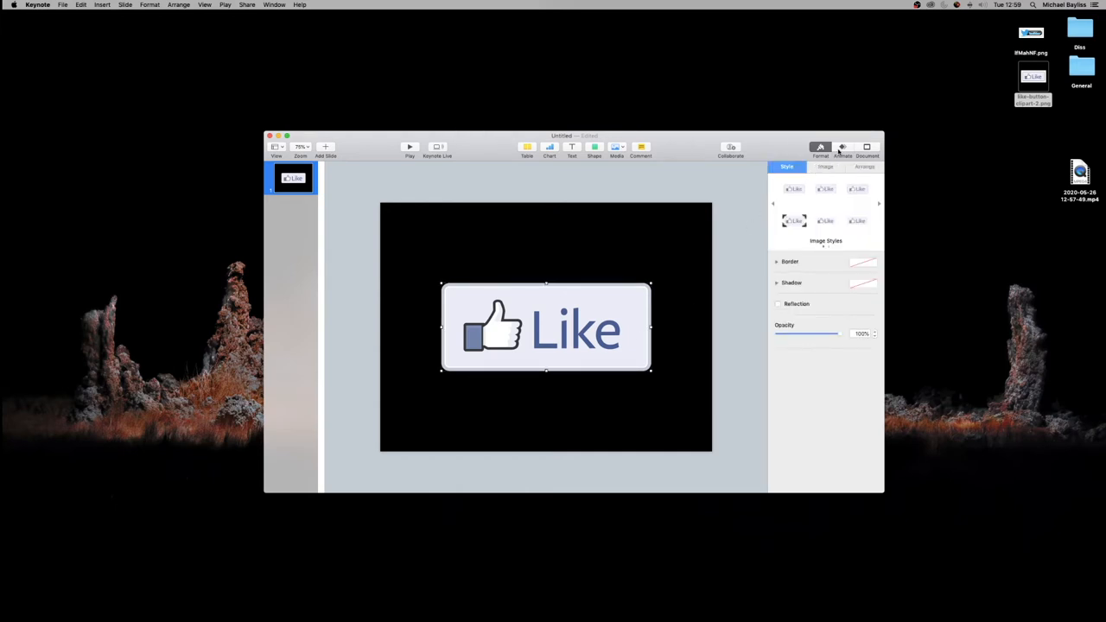
{"action": "left_click", "coordinate": [841, 145]}
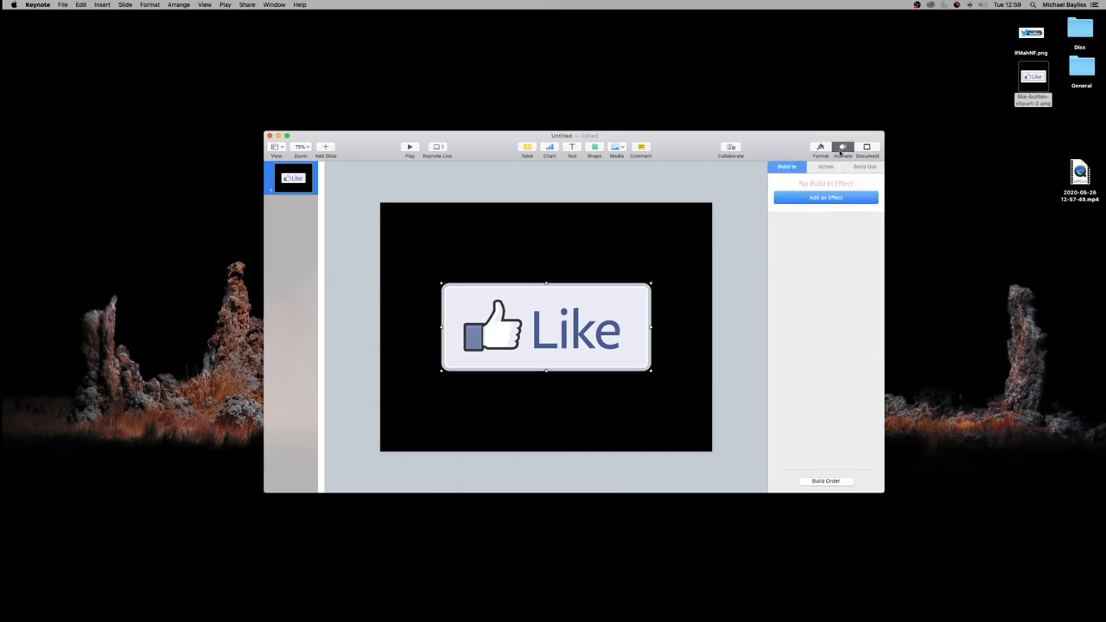
{"action": "left_click", "coordinate": [825, 166]}
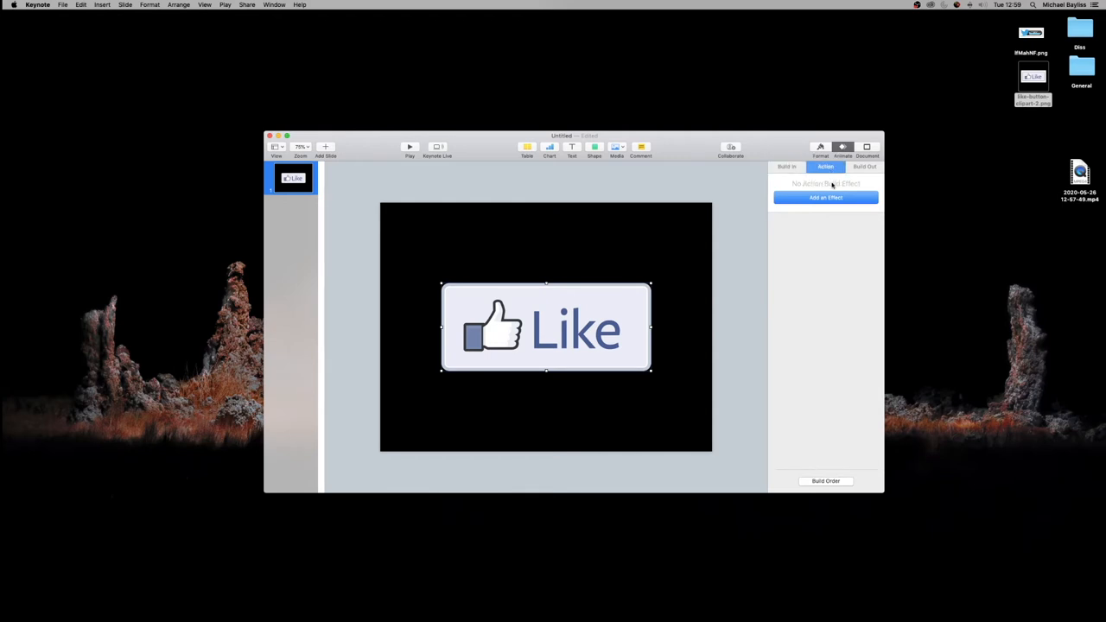
{"action": "mouse_move", "coordinate": [826, 197]}
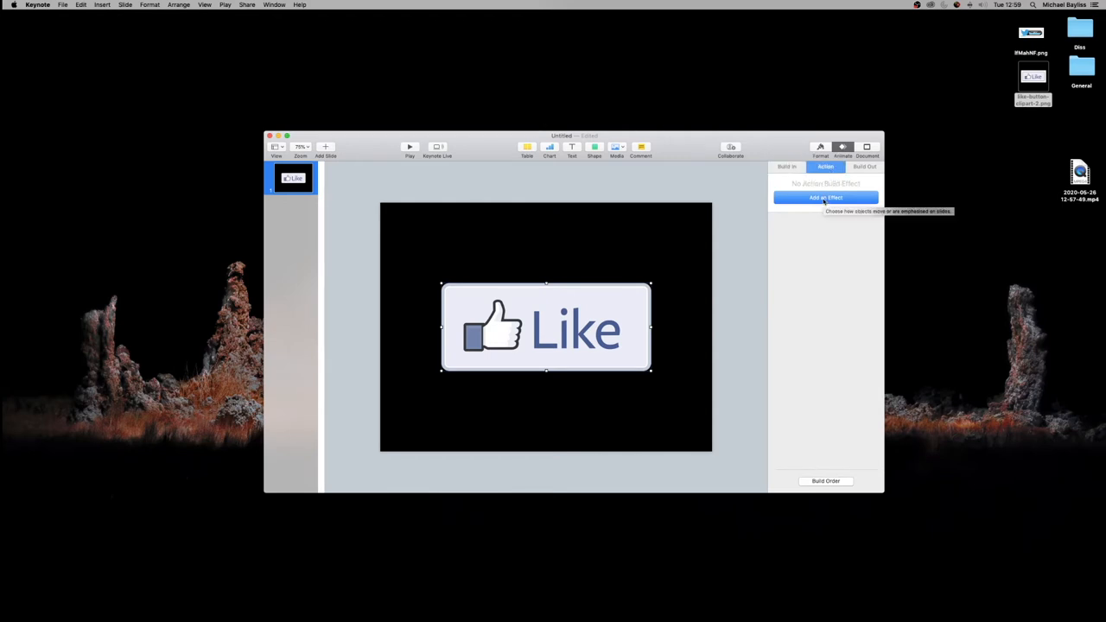
{"action": "left_click", "coordinate": [826, 197]}
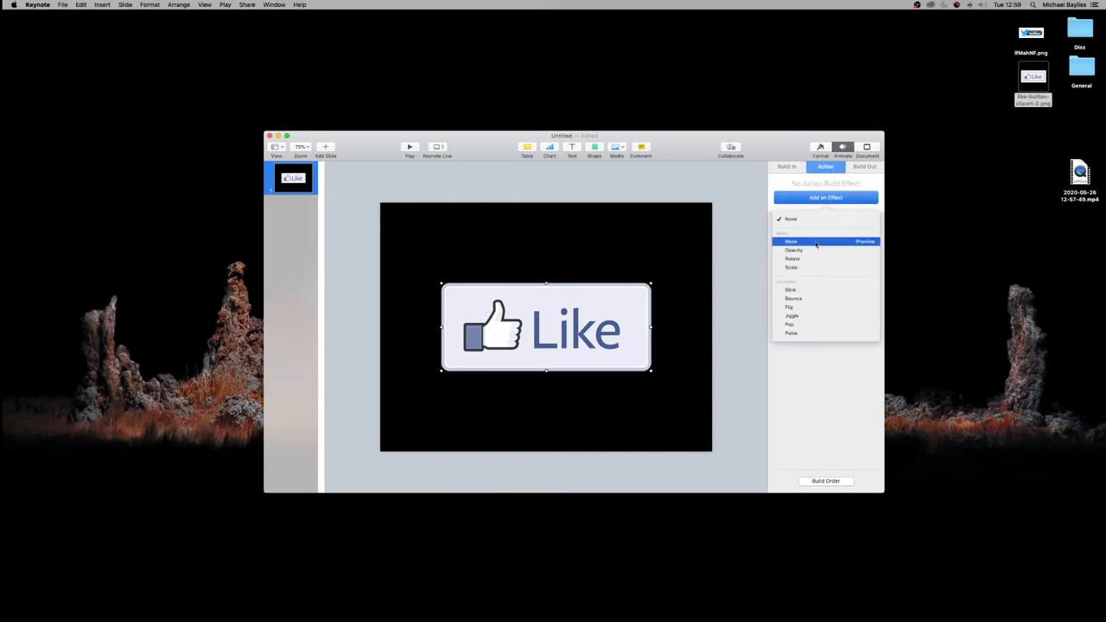
{"action": "left_click", "coordinate": [791, 242]}
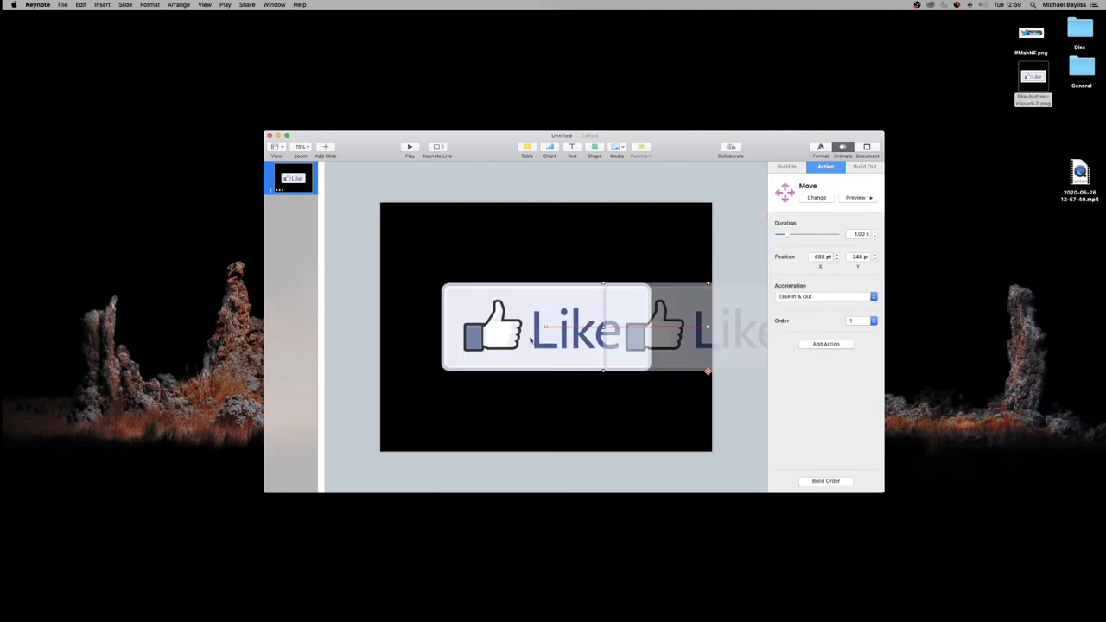
{"action": "mouse_move", "coordinate": [707, 318]}
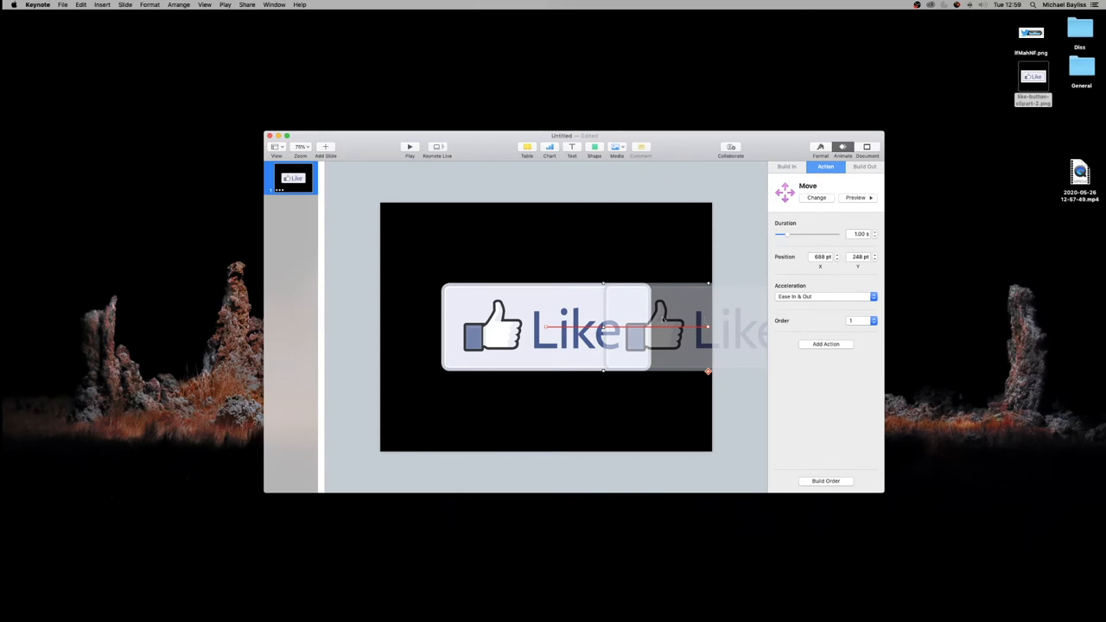
{"action": "mouse_move", "coordinate": [537, 308]}
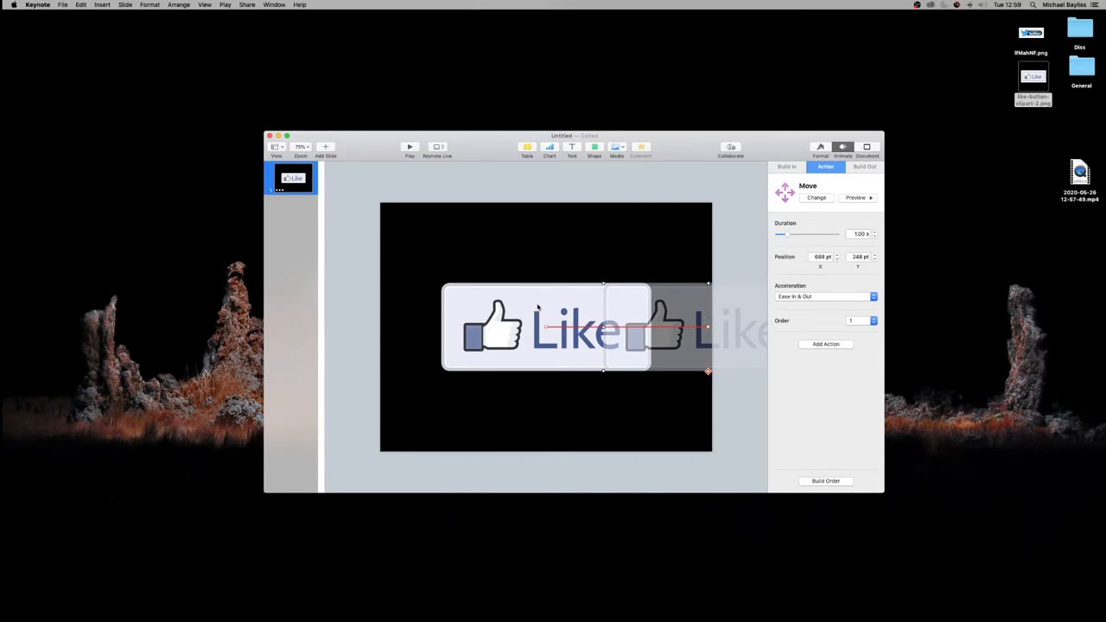
Place the move's start above the slide's top edge and its end at the slide centre
{"action": "left_click_drag", "start_coordinate": [574, 329], "coordinate": [574, 290]}
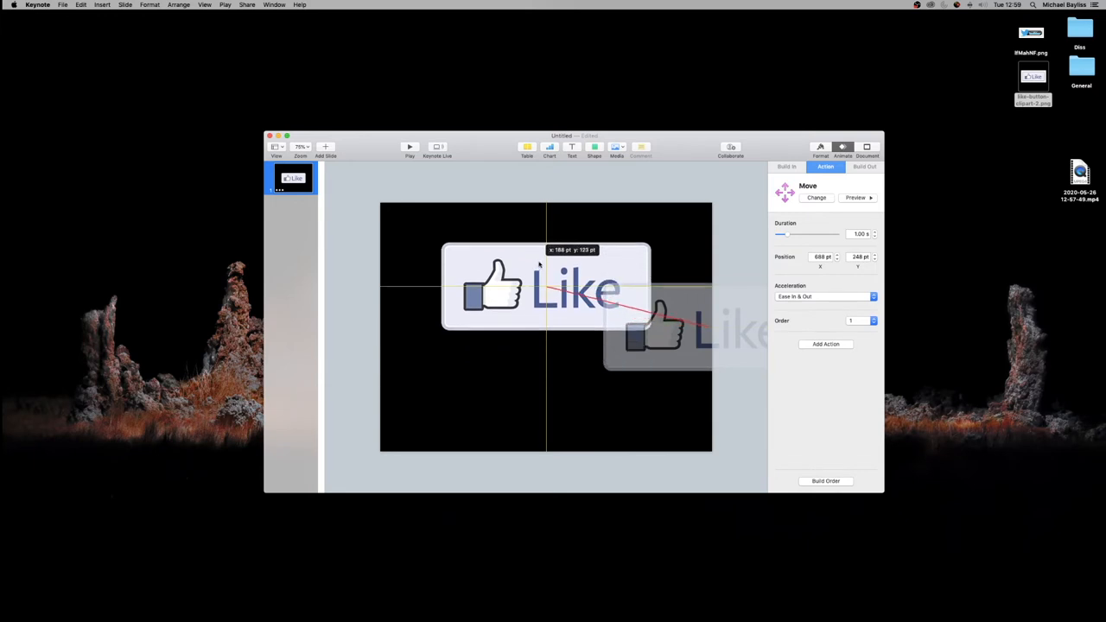
{"action": "left_click_drag", "start_coordinate": [544, 285], "coordinate": [539, 155]}
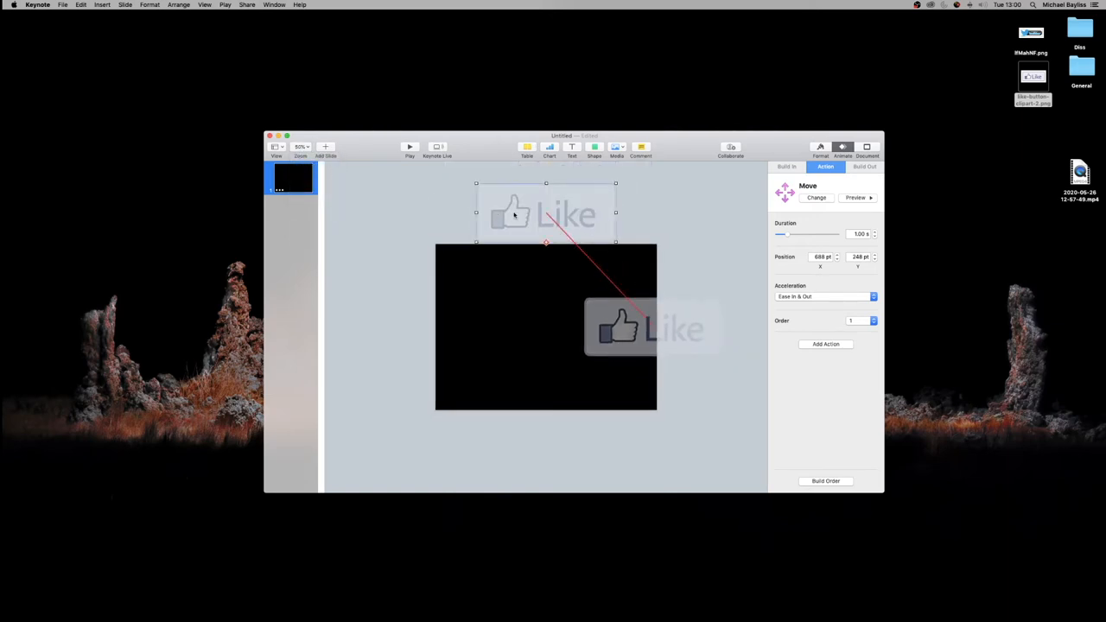
{"action": "left_click_drag", "start_coordinate": [544, 214], "coordinate": [545, 201]}
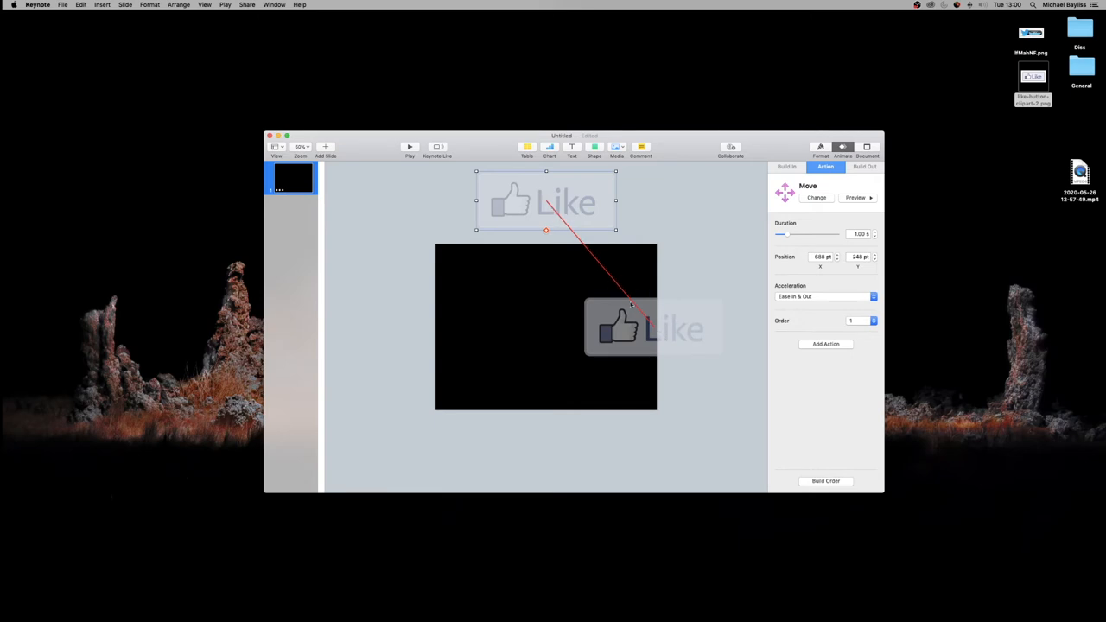
{"action": "mouse_move", "coordinate": [636, 320]}
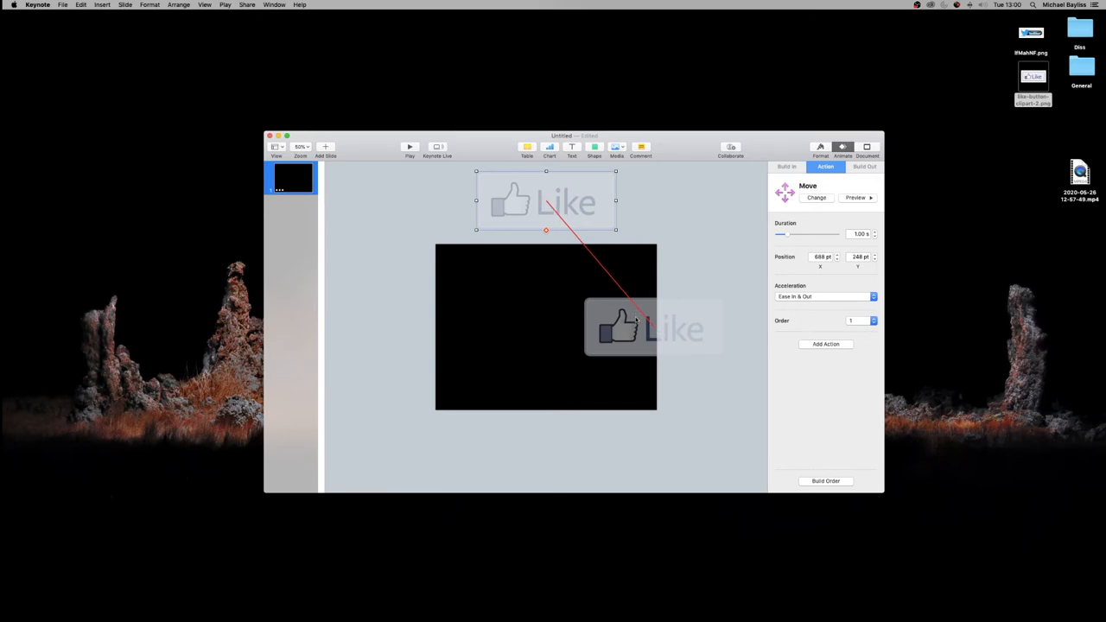
{"action": "left_click_drag", "start_coordinate": [653, 328], "coordinate": [604, 332]}
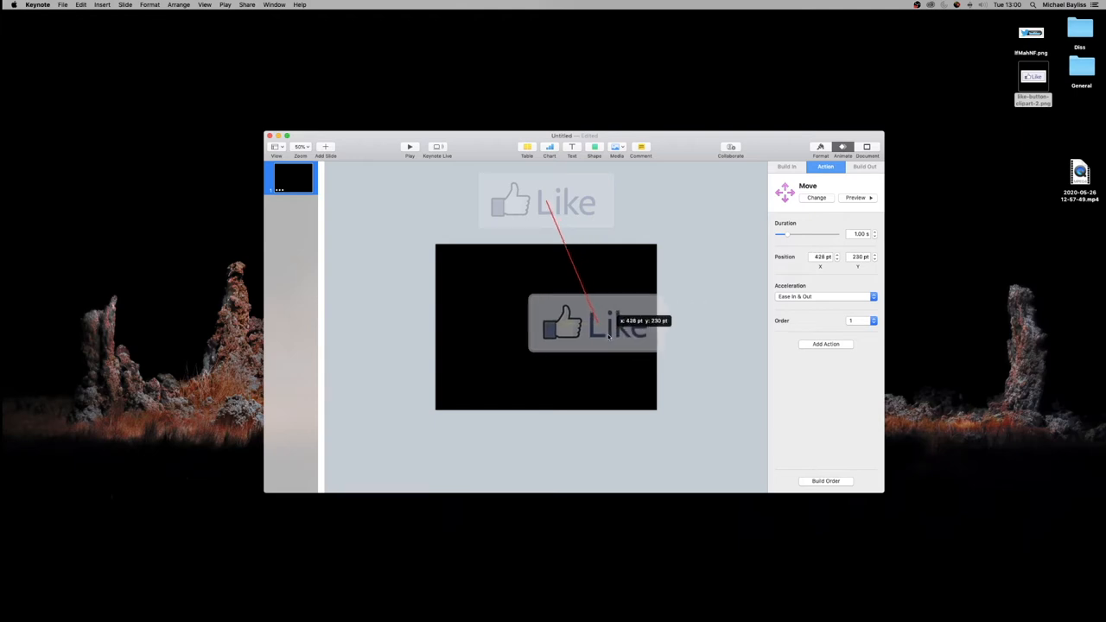
{"action": "left_click_drag", "start_coordinate": [605, 331], "coordinate": [546, 325]}
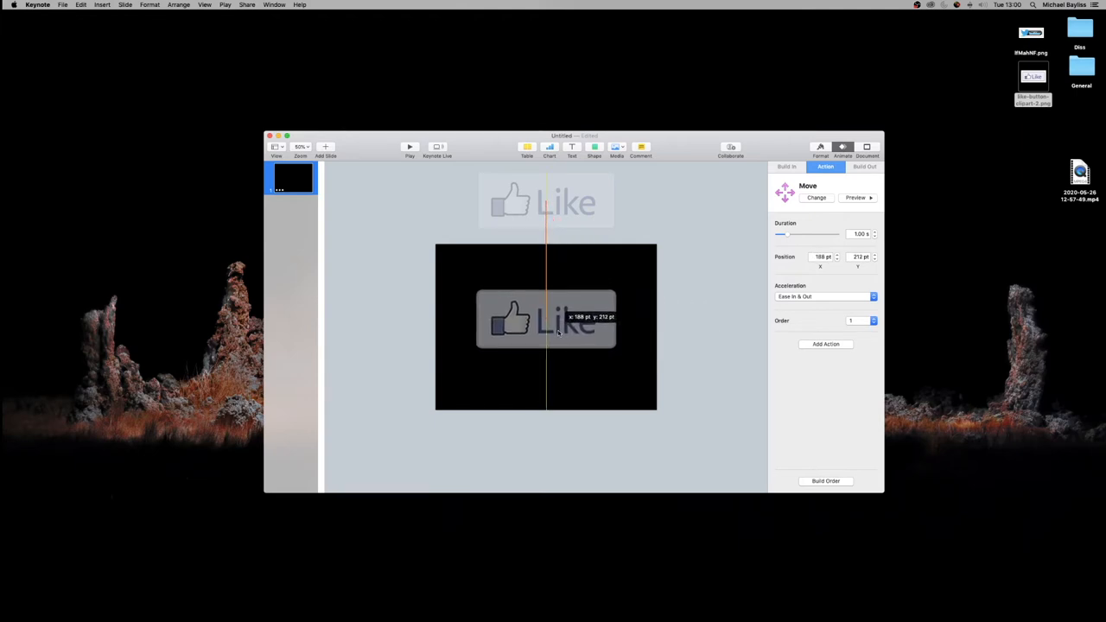
{"action": "left_click_drag", "start_coordinate": [546, 320], "coordinate": [546, 328]}
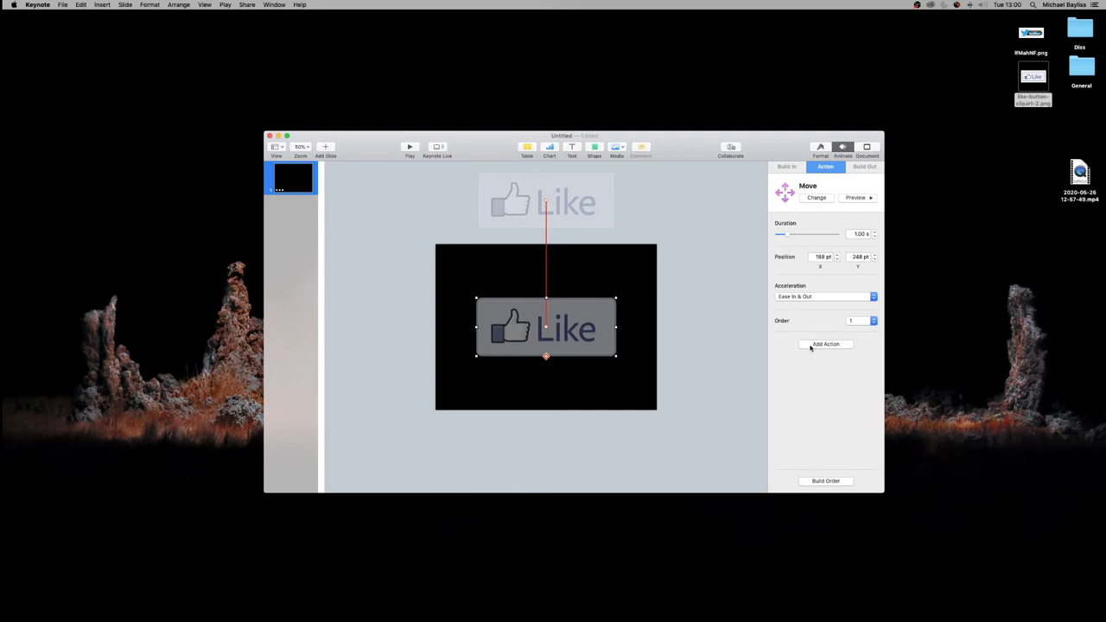
Add a second action to the Like button and make it a Bounce
{"action": "left_click", "coordinate": [825, 344]}
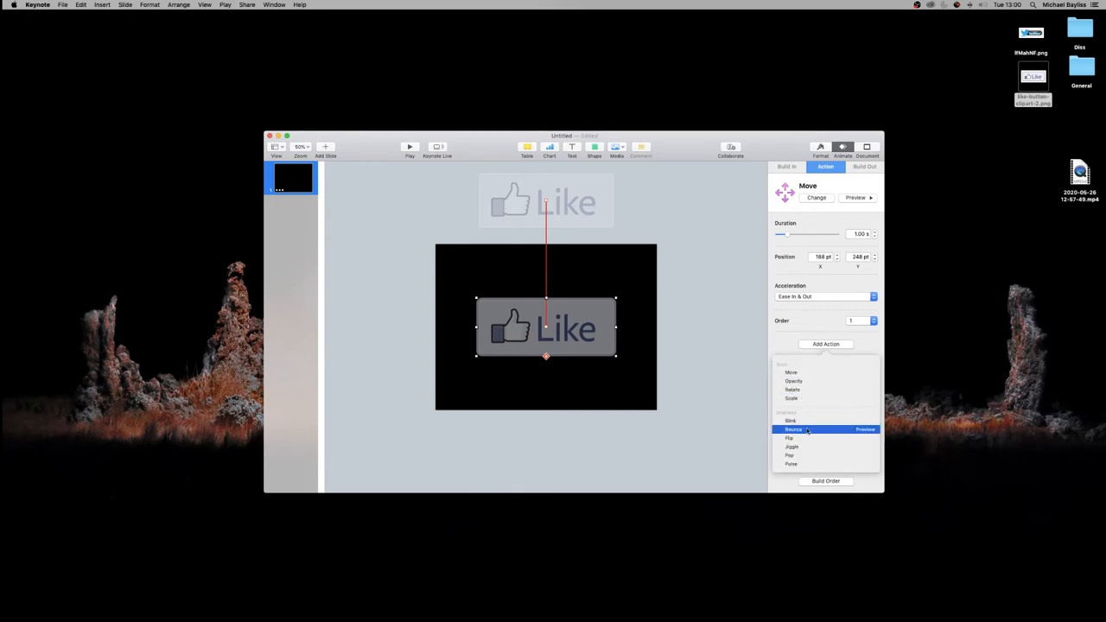
{"action": "left_click", "coordinate": [791, 428]}
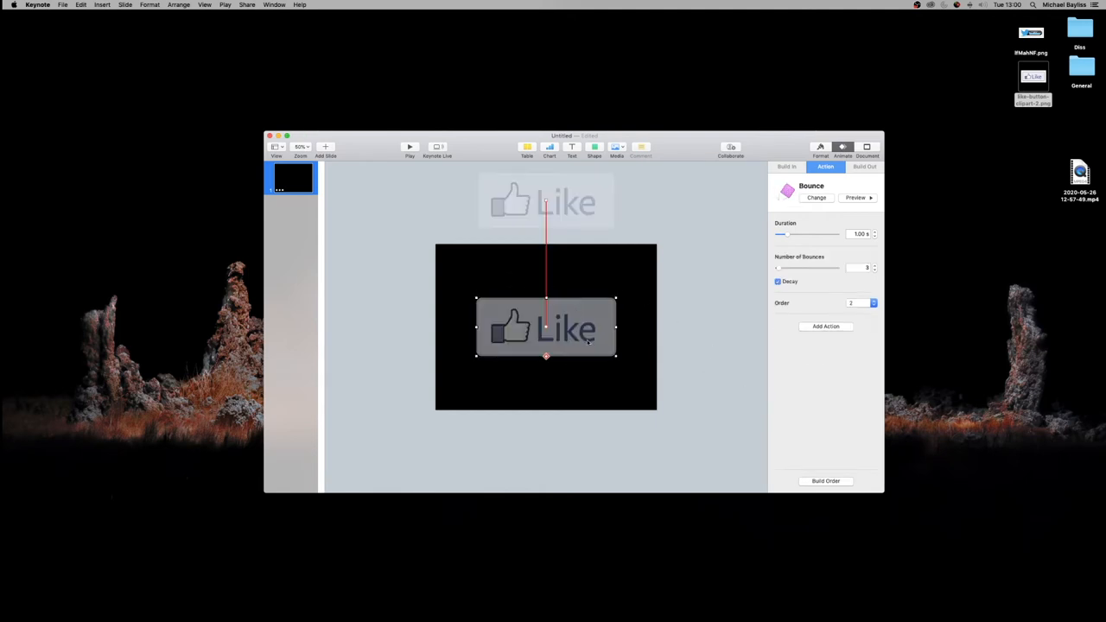
{"action": "mouse_move", "coordinate": [749, 374]}
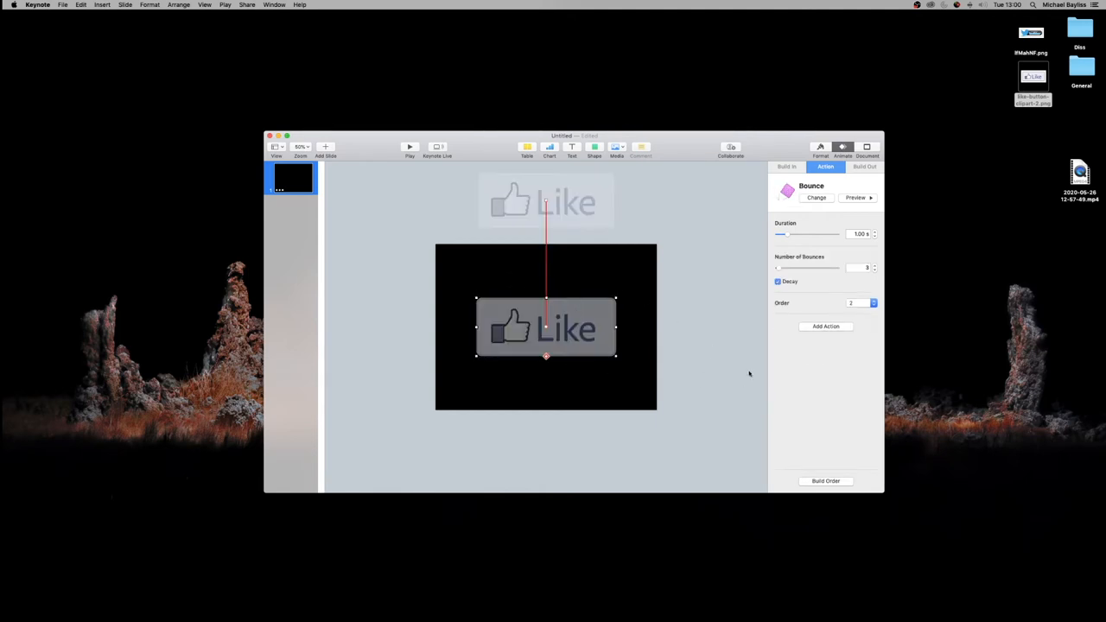
{"action": "mouse_move", "coordinate": [864, 228]}
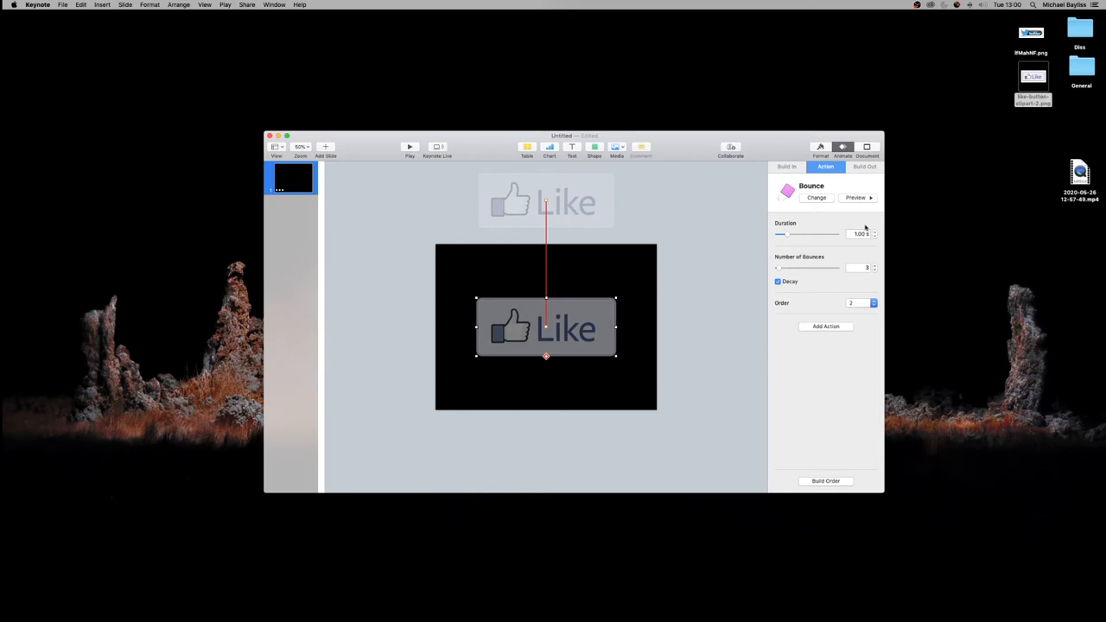
{"action": "mouse_move", "coordinate": [848, 275]}
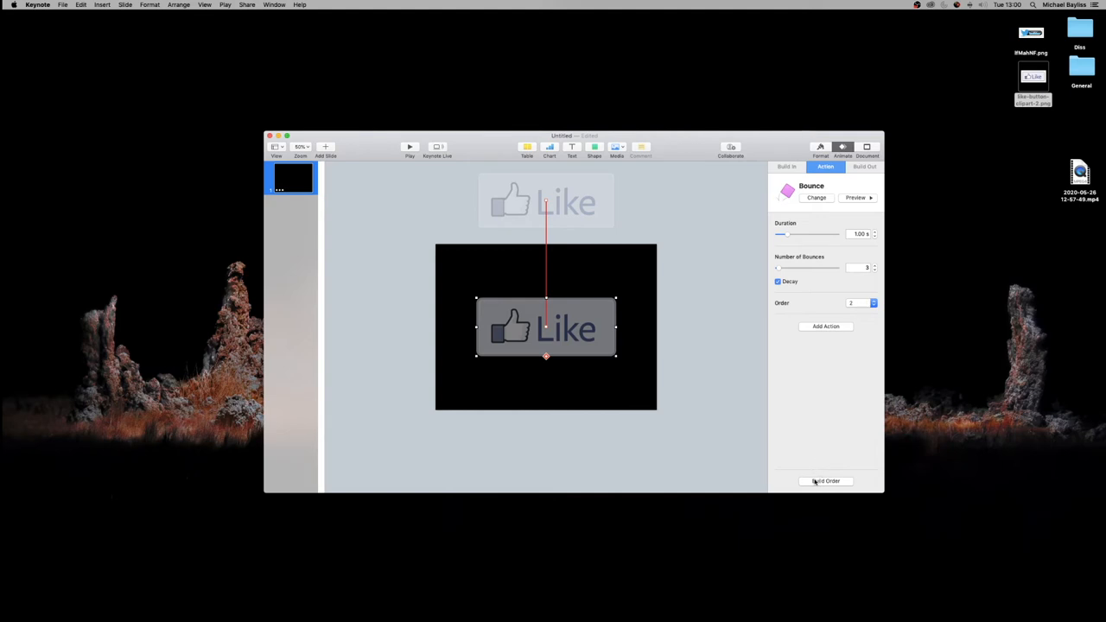
{"action": "mouse_move", "coordinate": [826, 480]}
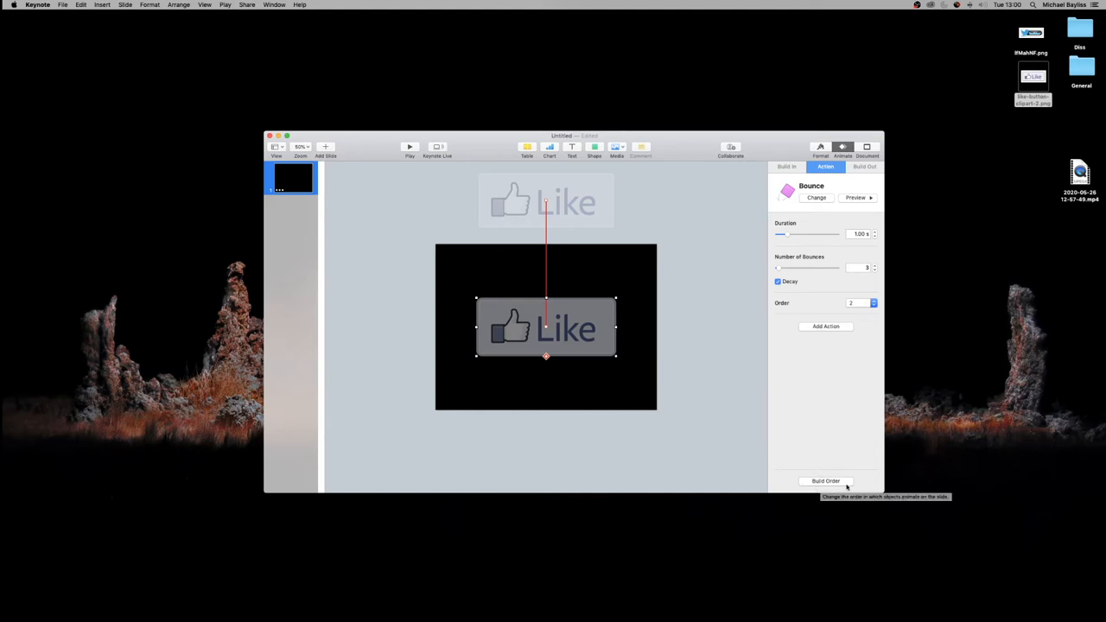
In Build Order, start the move after the transition and the bounce right after the move
{"action": "left_click", "coordinate": [826, 481]}
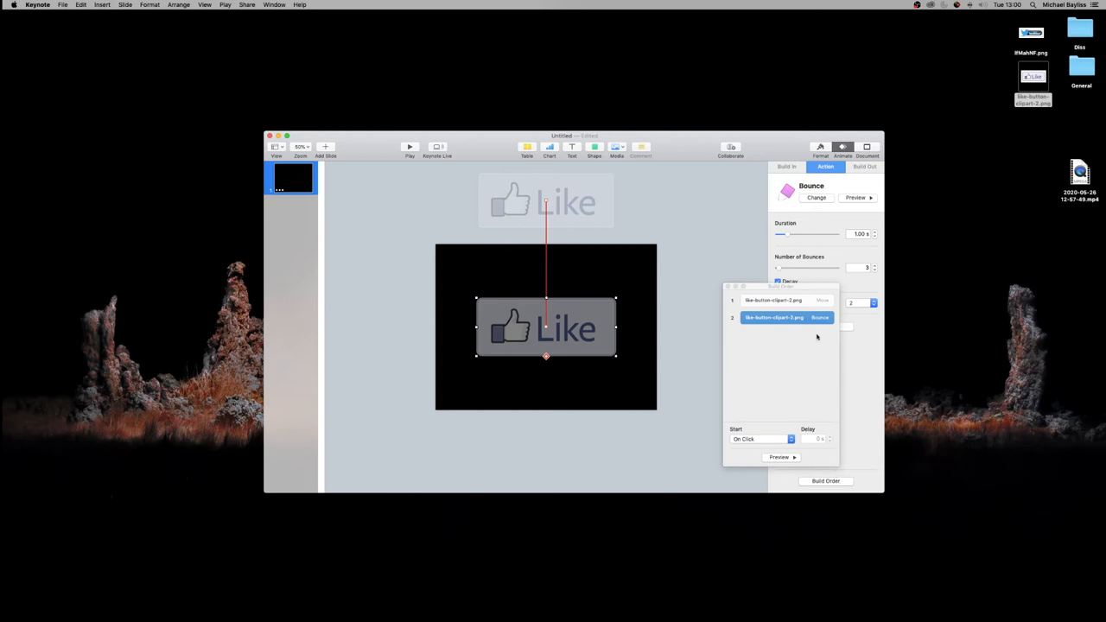
{"action": "left_click", "coordinate": [774, 300]}
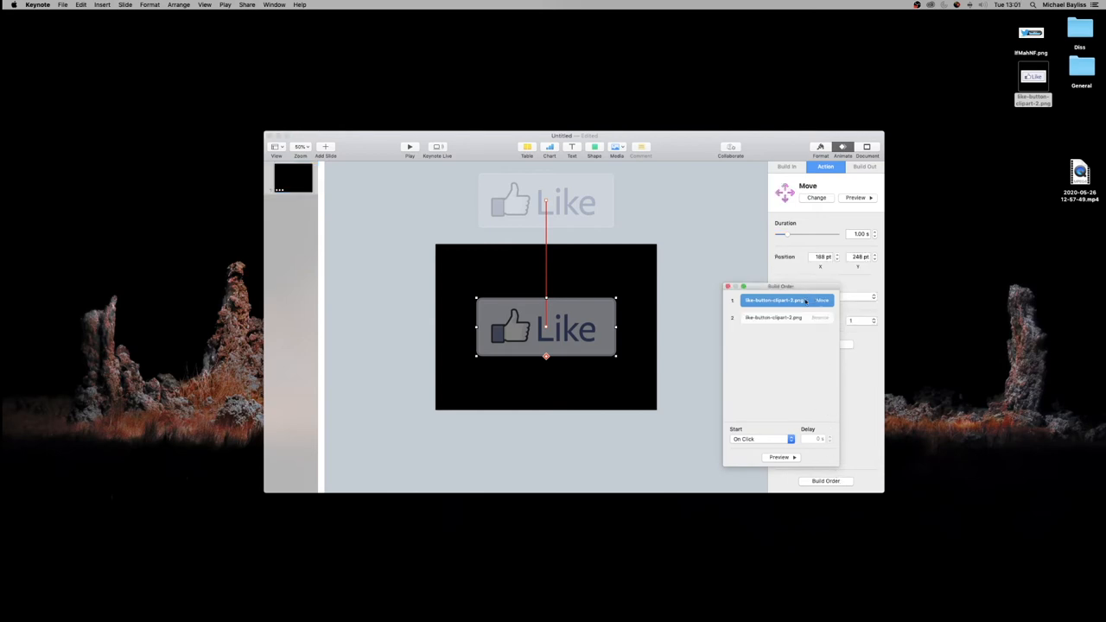
{"action": "left_click", "coordinate": [758, 438]}
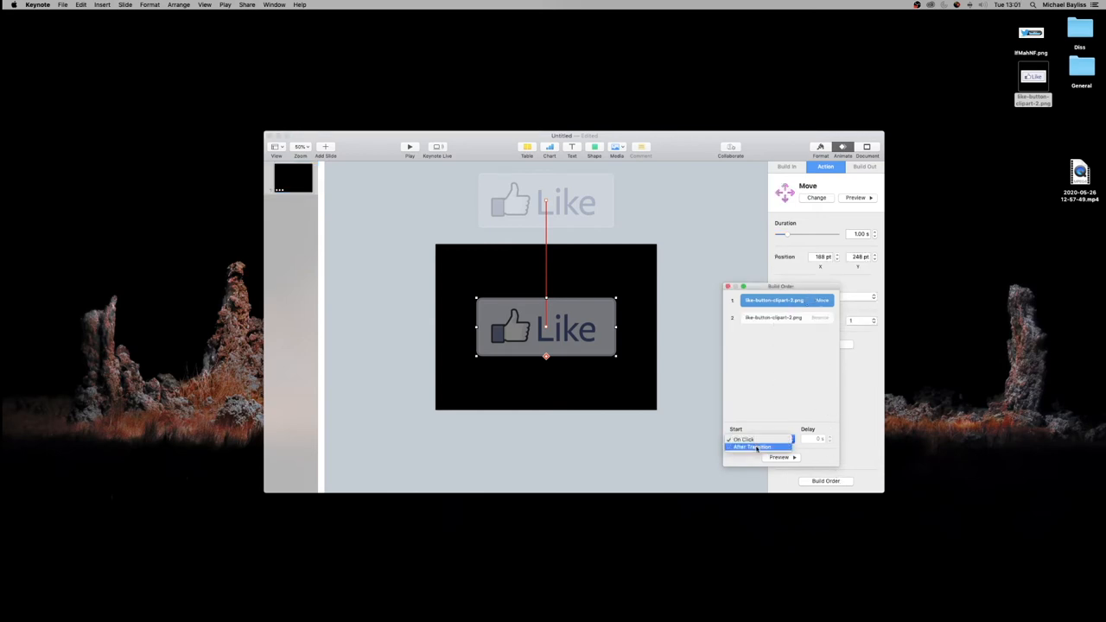
{"action": "left_click", "coordinate": [756, 445]}
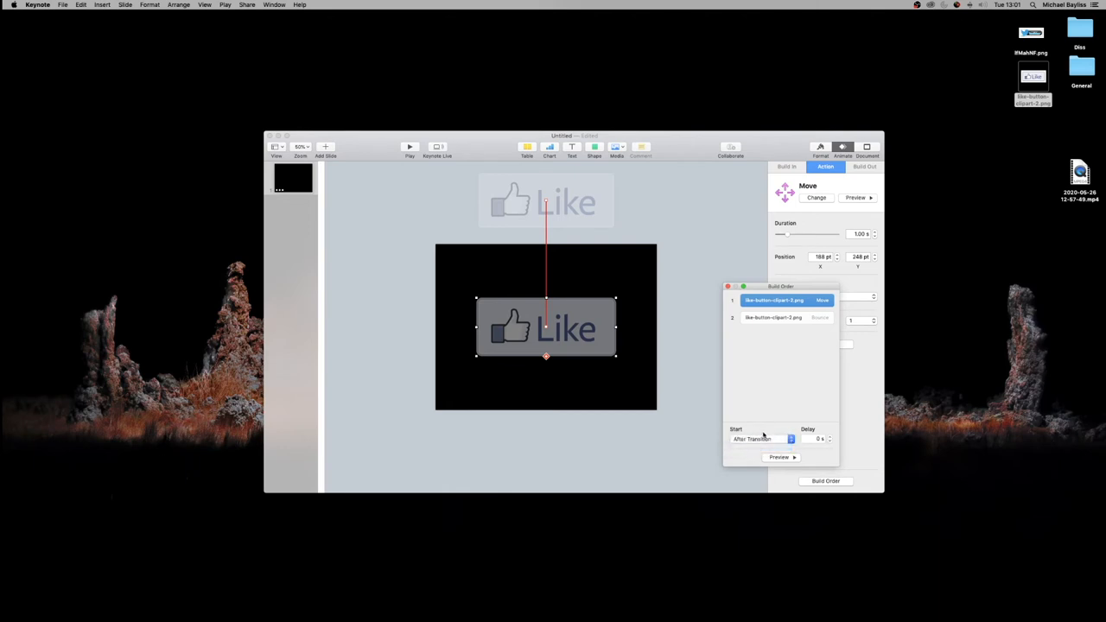
{"action": "left_click", "coordinate": [774, 318]}
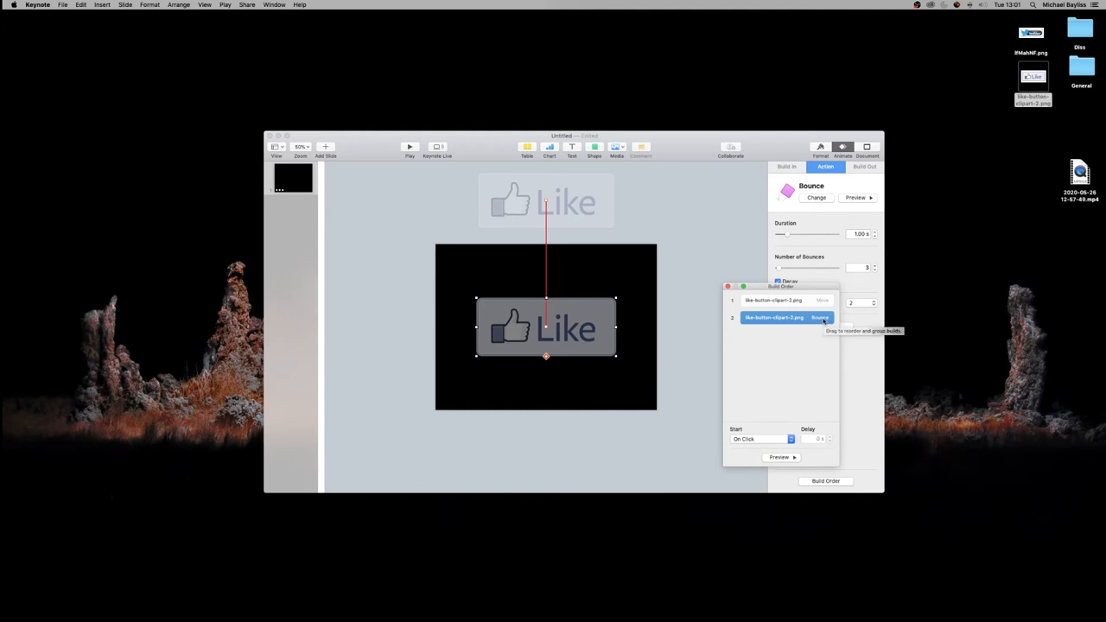
{"action": "left_click", "coordinate": [758, 439]}
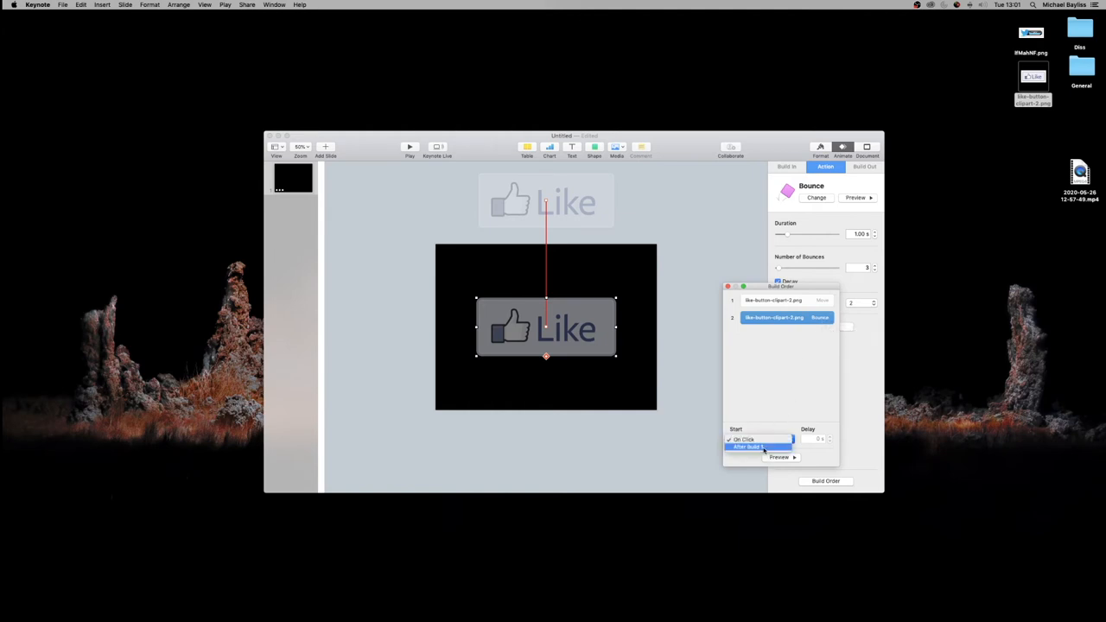
{"action": "left_click", "coordinate": [756, 446]}
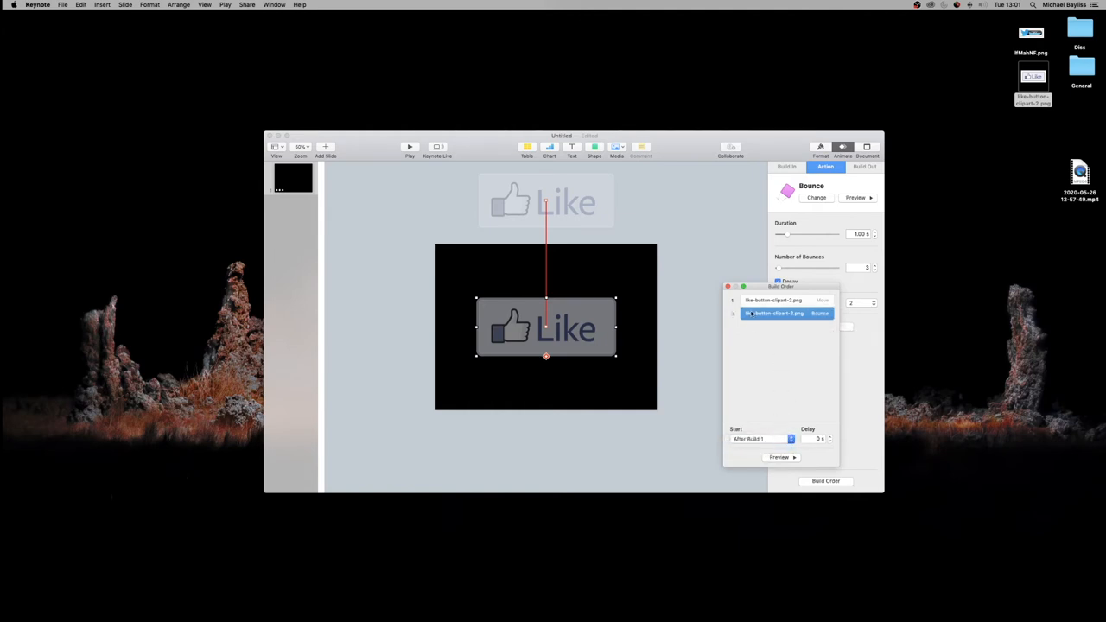
Preview the move-then-bounce sequence and close the build order list
{"action": "left_click", "coordinate": [774, 301]}
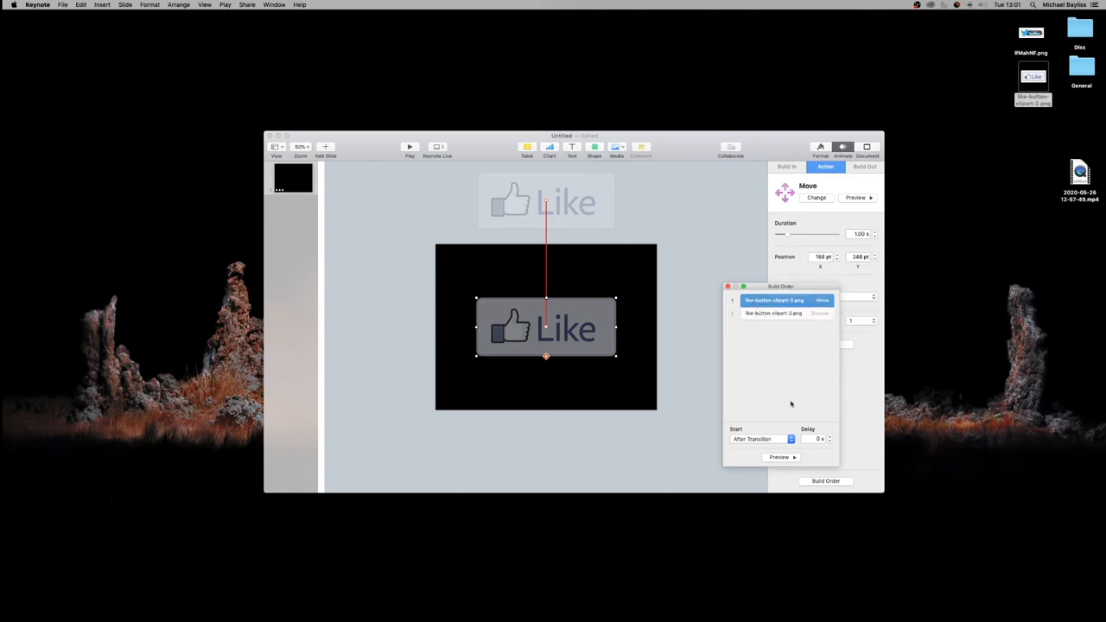
{"action": "left_click", "coordinate": [774, 312]}
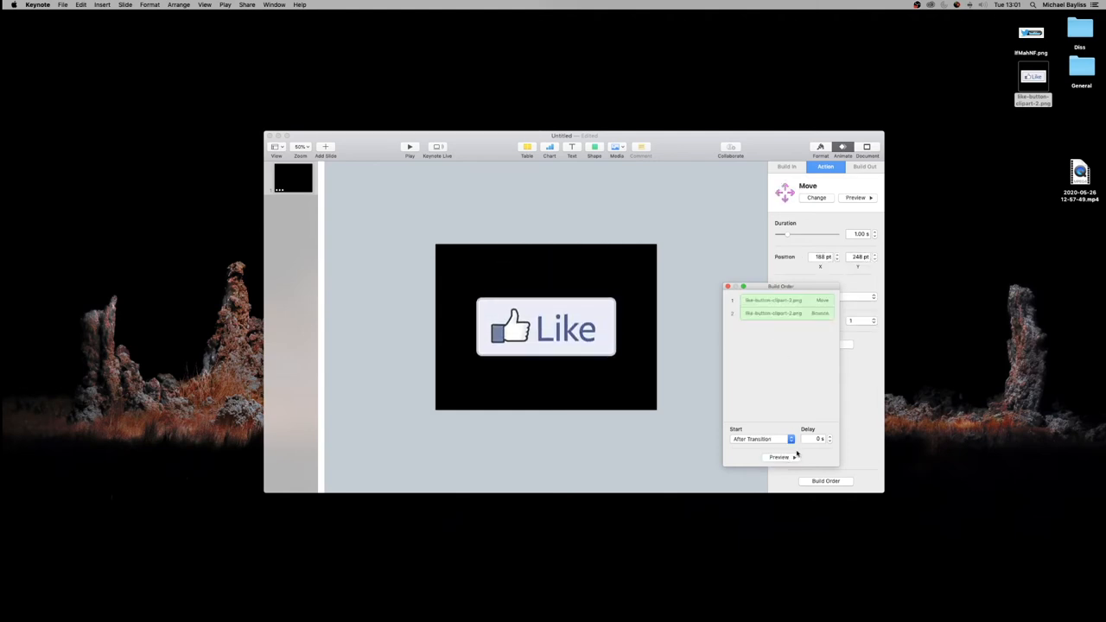
{"action": "left_click", "coordinate": [774, 300]}
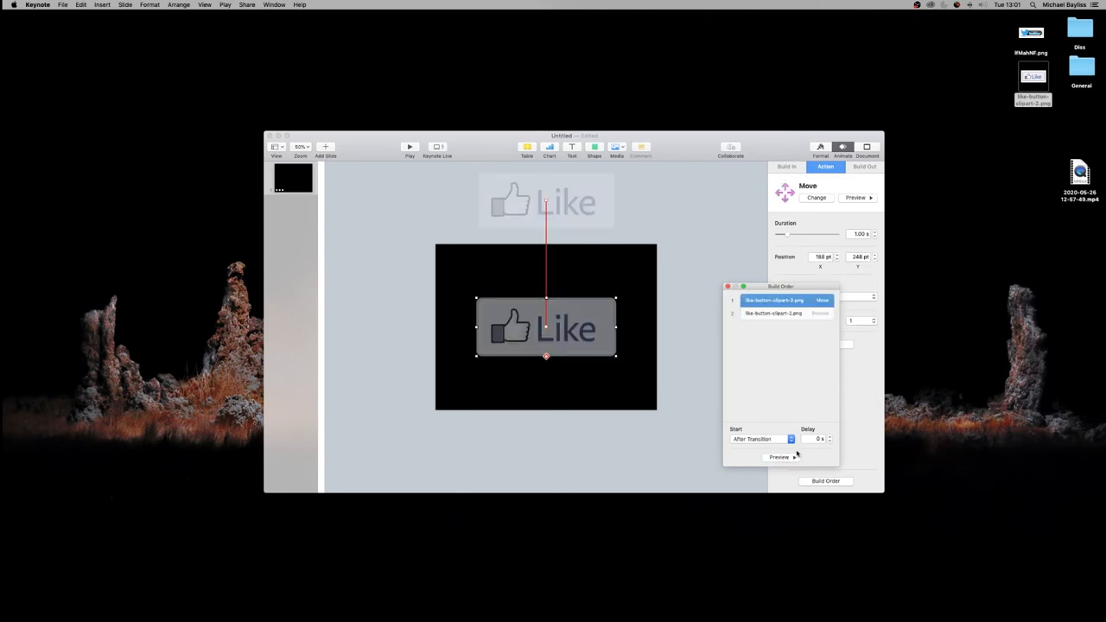
{"action": "left_click", "coordinate": [779, 456]}
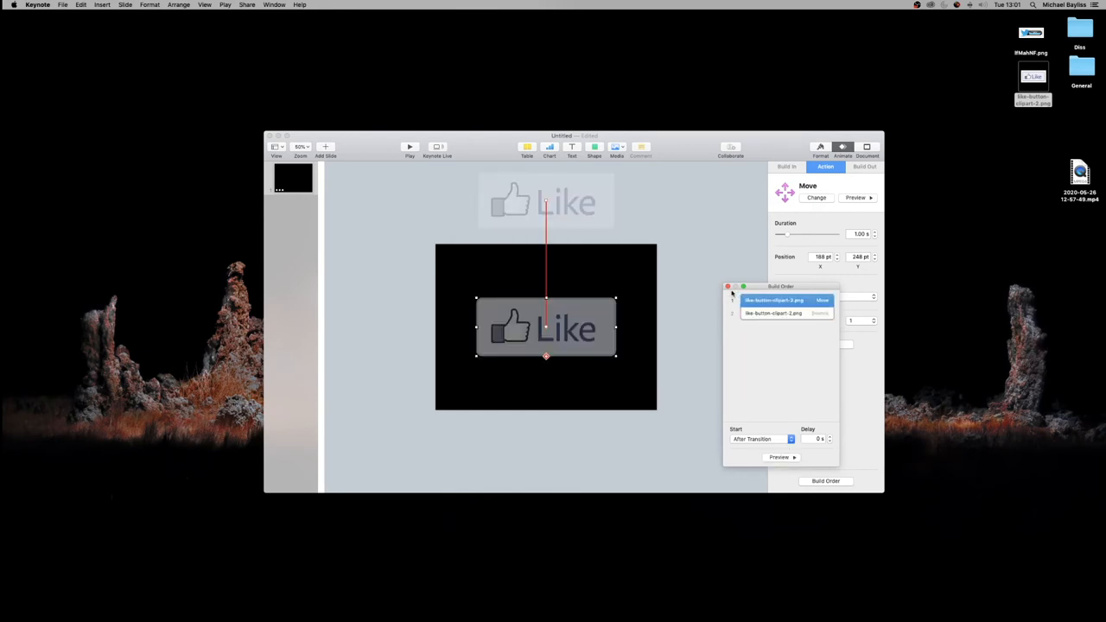
{"action": "left_click", "coordinate": [728, 287]}
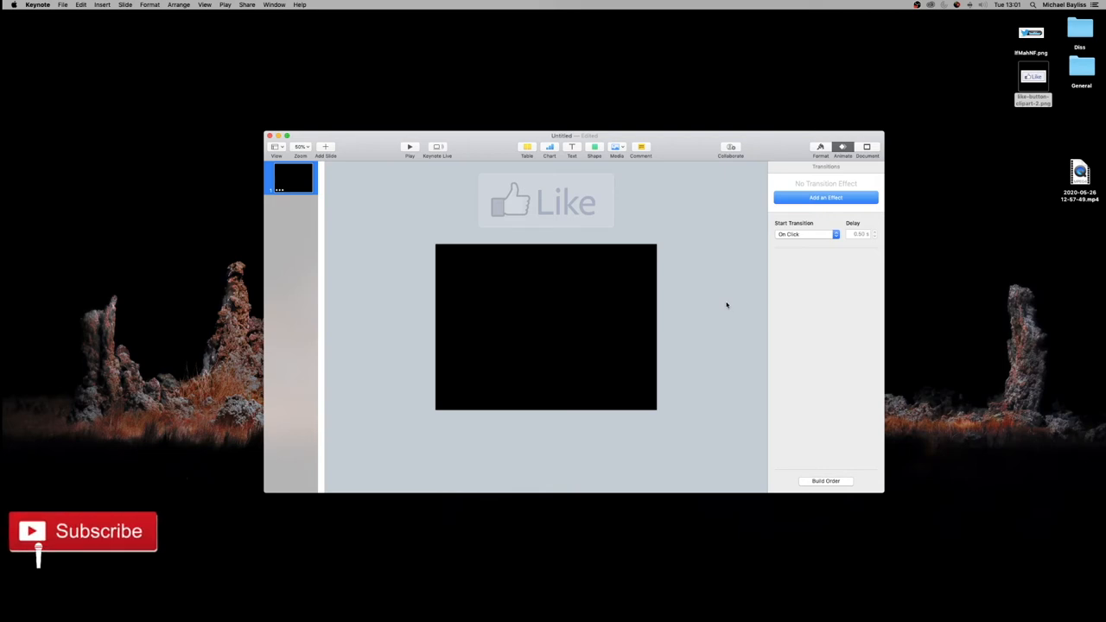
{"action": "mouse_move", "coordinate": [511, 200]}
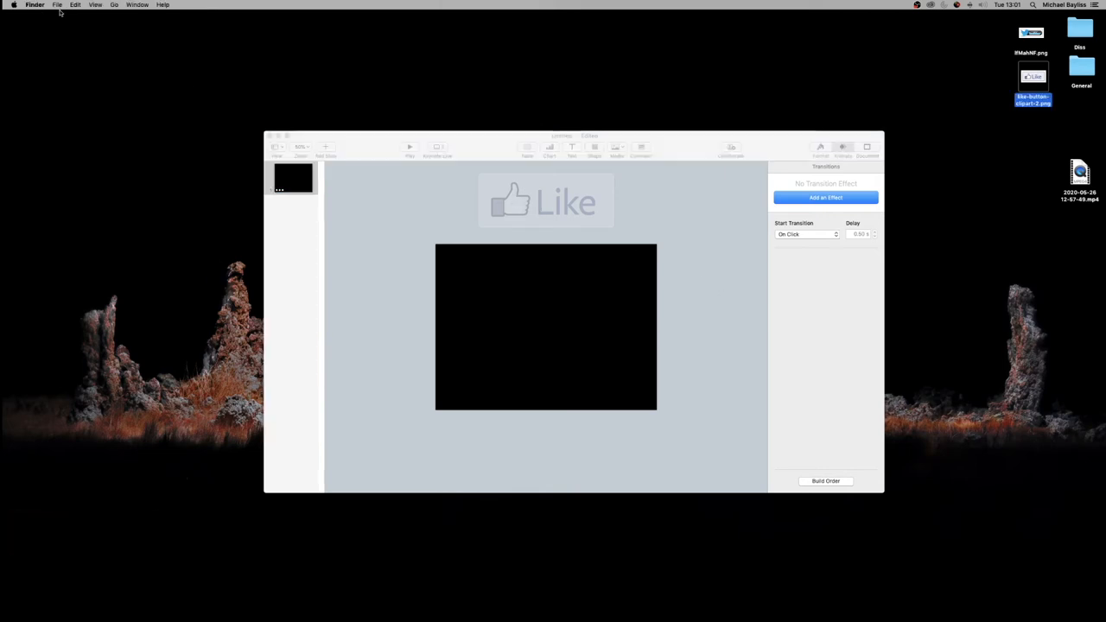
Start a movie export of the presentation from File > Export To
{"action": "left_click", "coordinate": [63, 4]}
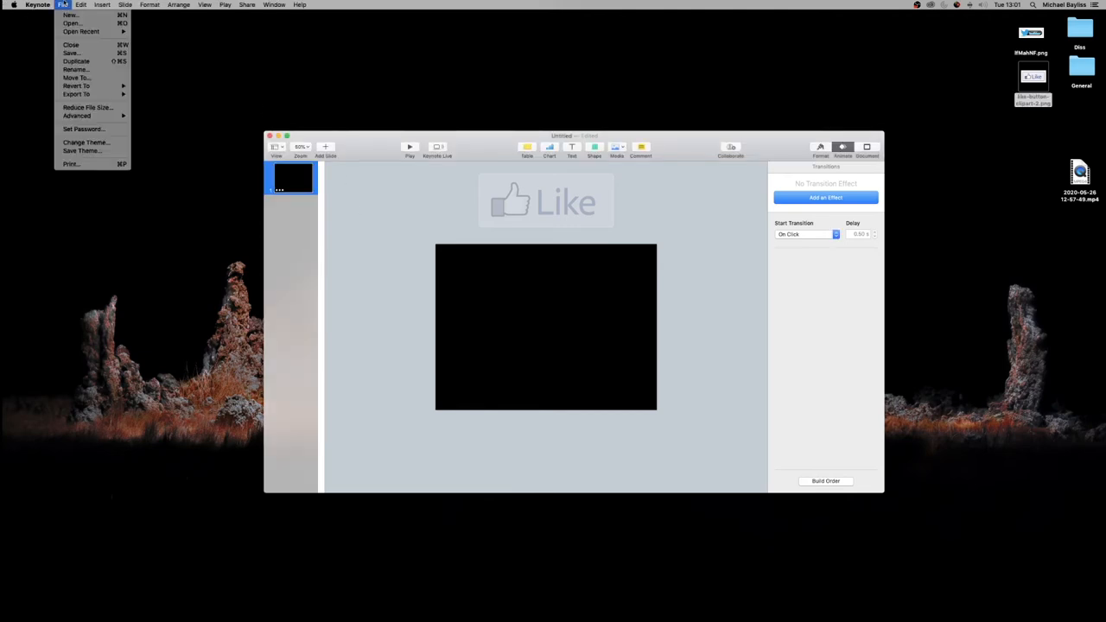
{"action": "left_click", "coordinate": [76, 93]}
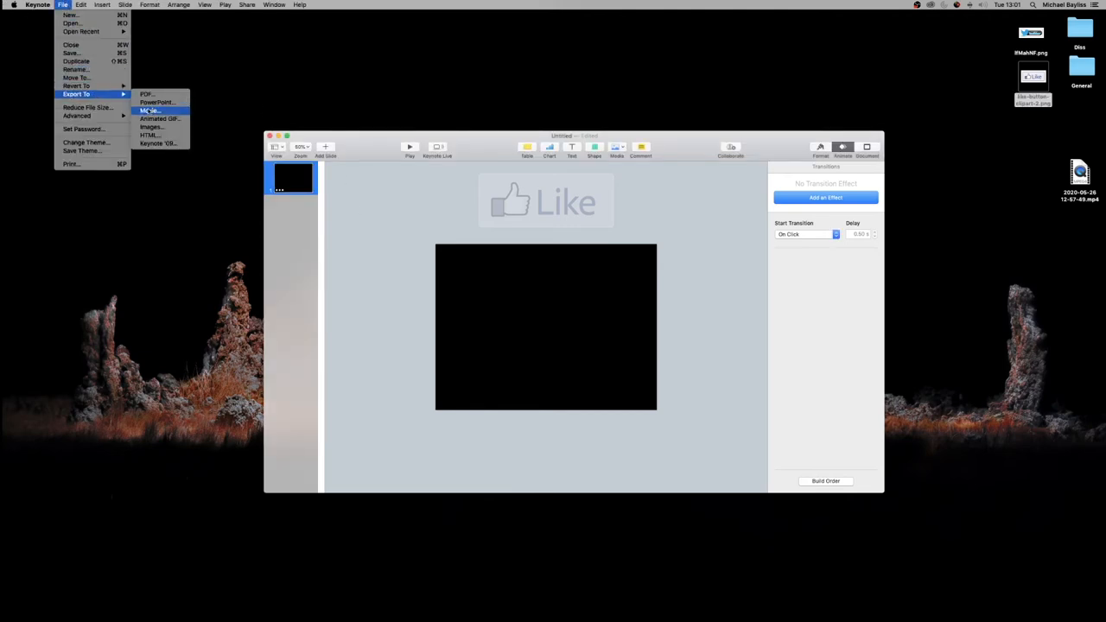
{"action": "left_click", "coordinate": [149, 111]}
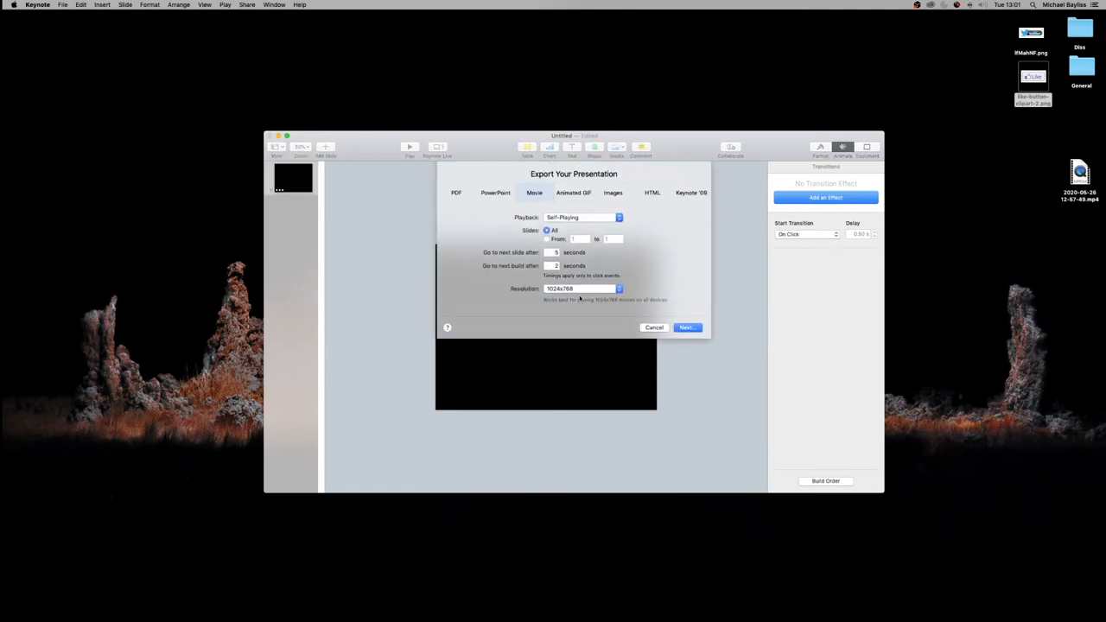
{"action": "mouse_move", "coordinate": [594, 223]}
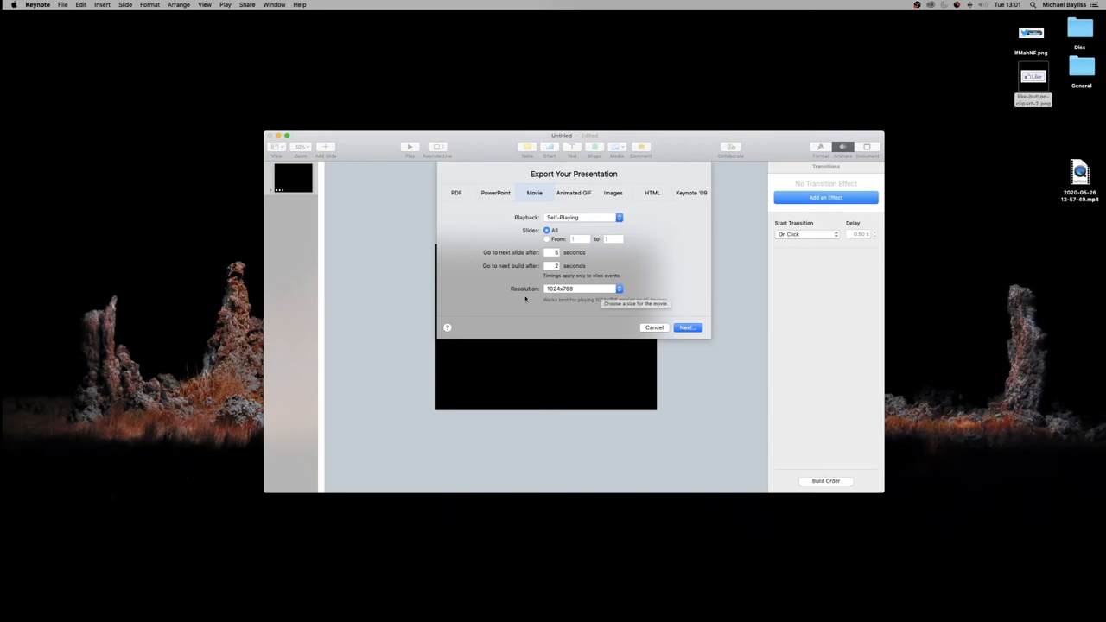
Choose a custom resolution and Apple ProRes 4444 compression with transparent backgrounds
{"action": "left_click", "coordinate": [619, 288]}
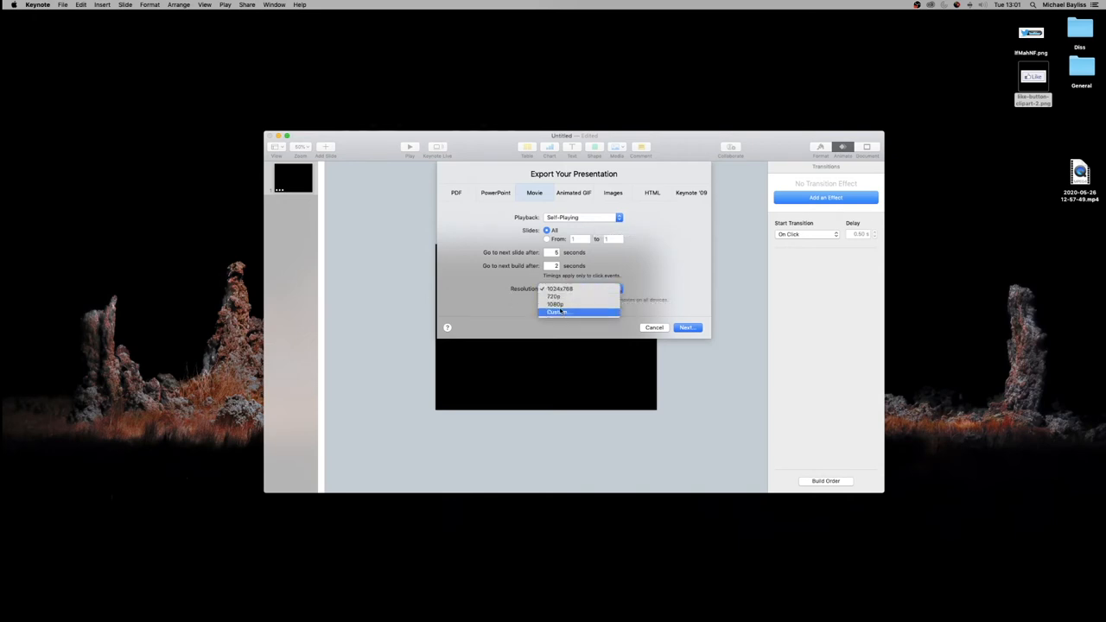
{"action": "left_click", "coordinate": [557, 311]}
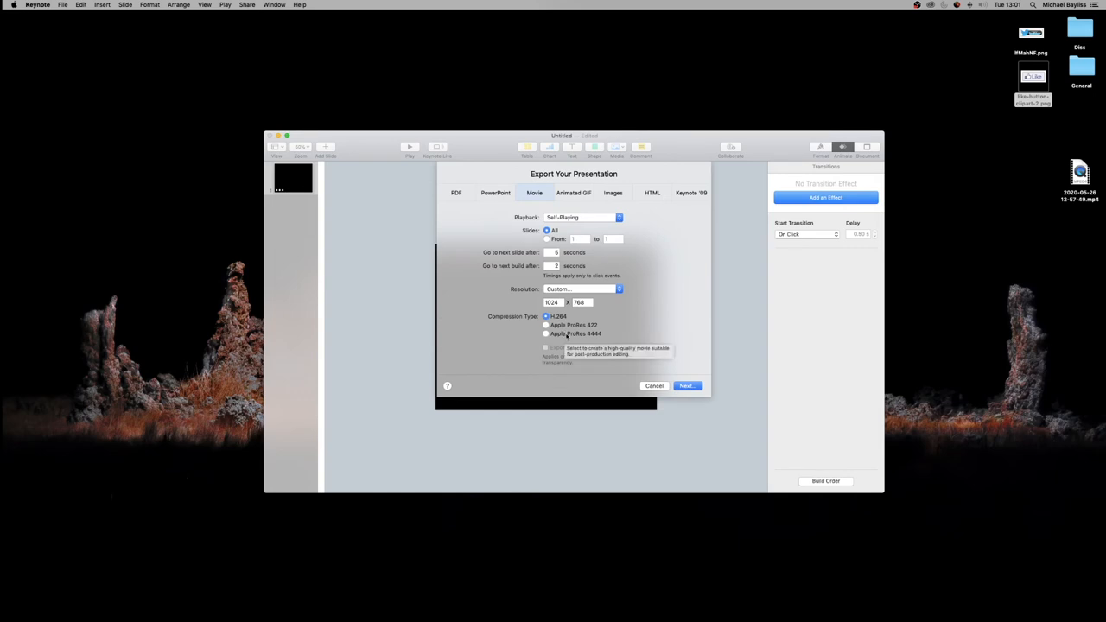
{"action": "left_click", "coordinate": [546, 333]}
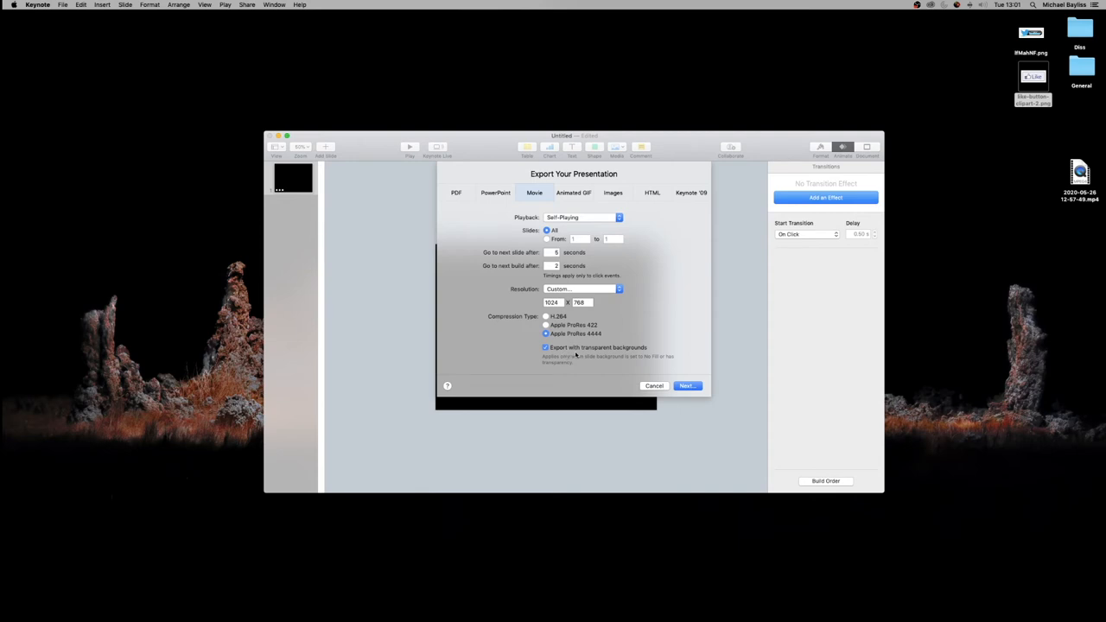
{"action": "mouse_move", "coordinate": [611, 348]}
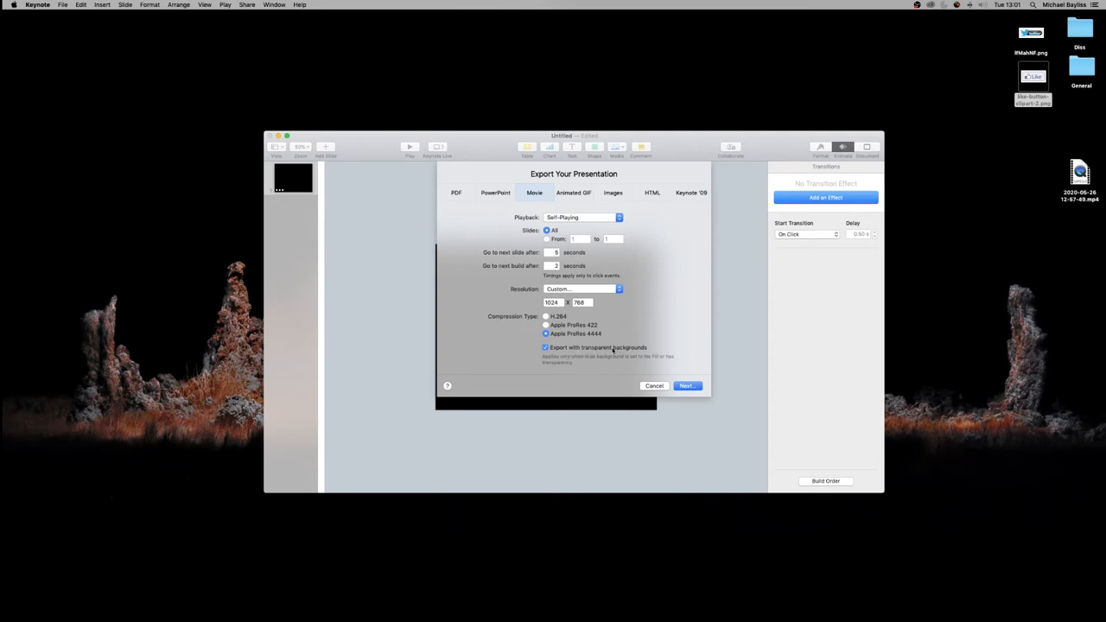
{"action": "mouse_move", "coordinate": [641, 363]}
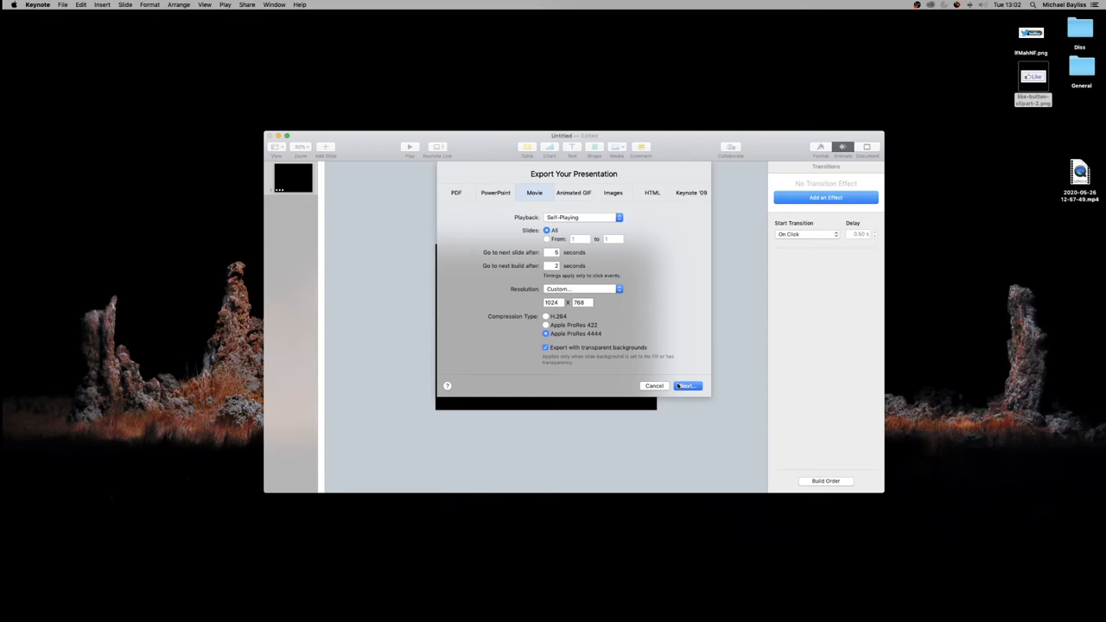
Export the transparent Like-button movie to the desktop
{"action": "left_click", "coordinate": [686, 385]}
{"action": "type", "text": "like bounce"}
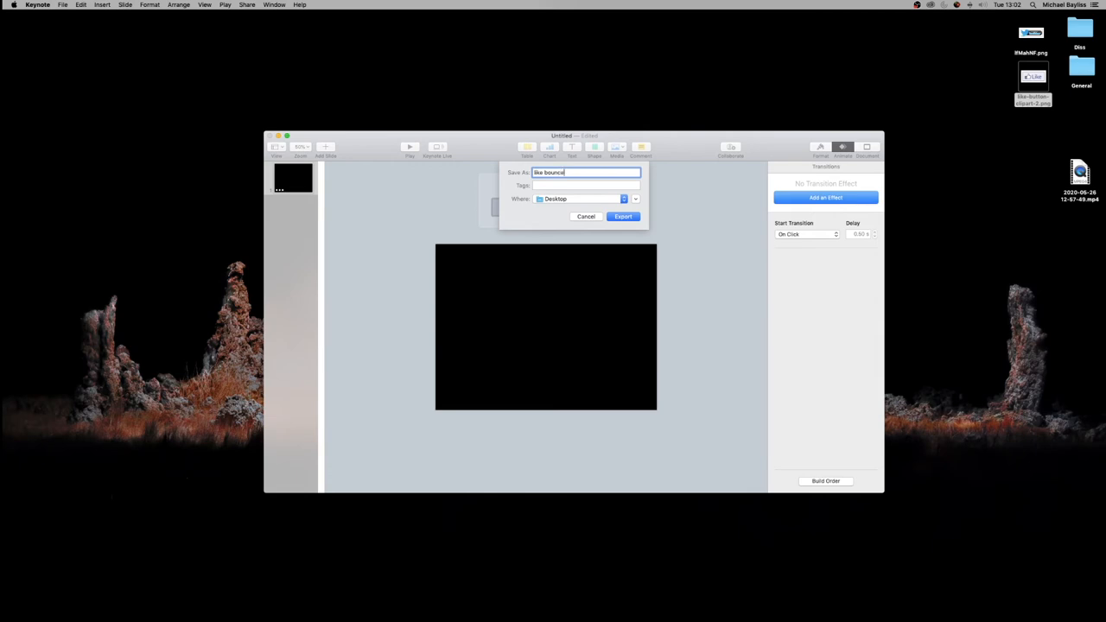
{"action": "left_click", "coordinate": [621, 216]}
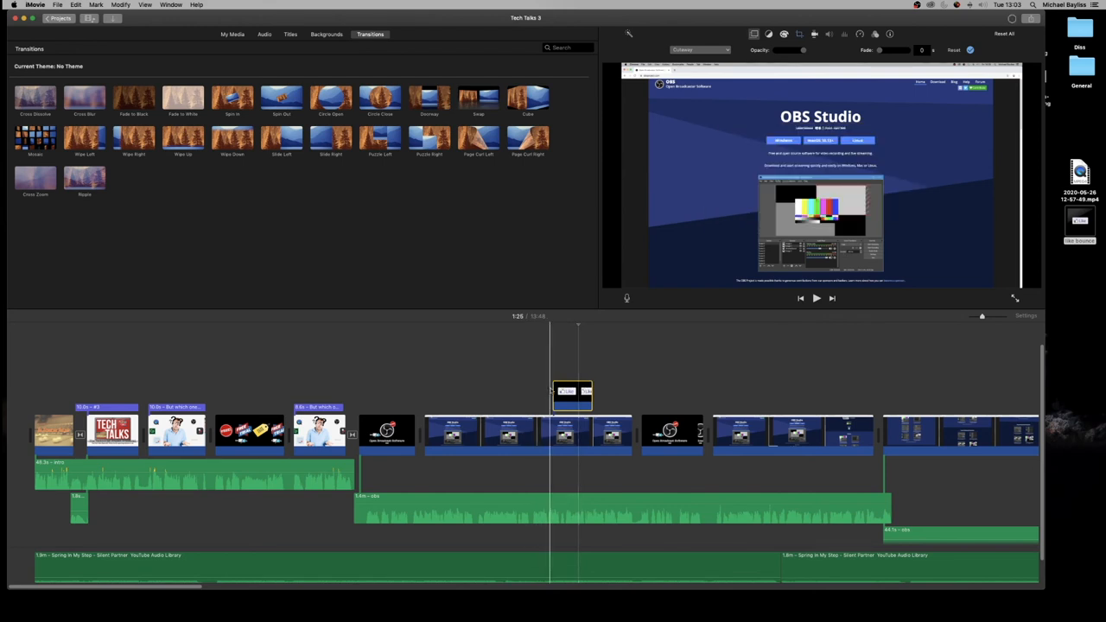
Select the overlaid Like clip and set its cropping style to Fit
{"action": "left_click", "coordinate": [815, 297]}
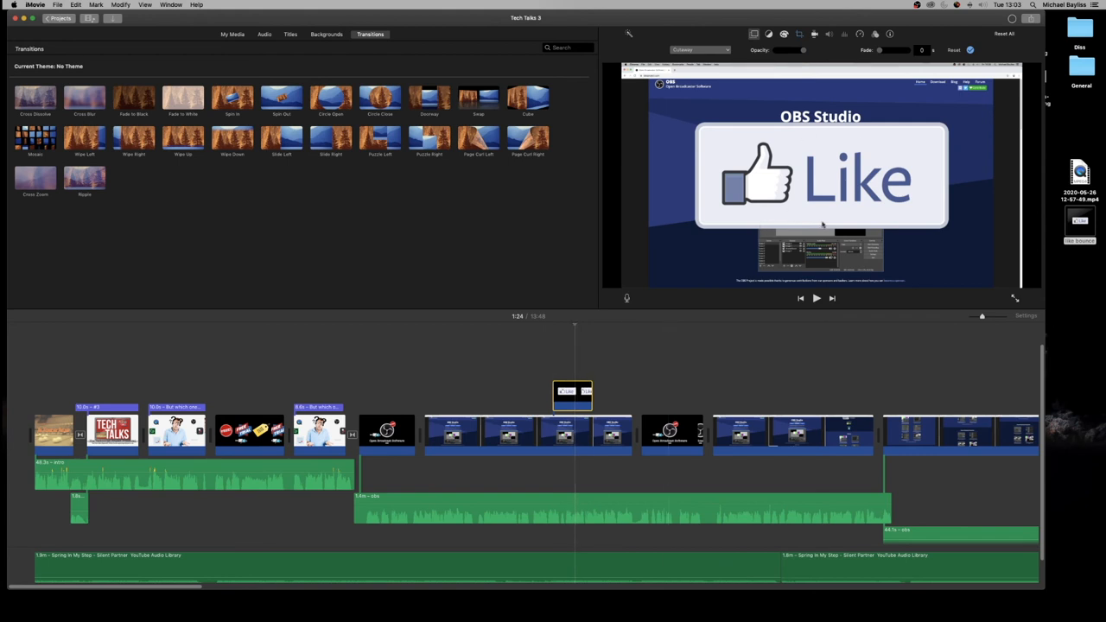
{"action": "mouse_move", "coordinate": [596, 311]}
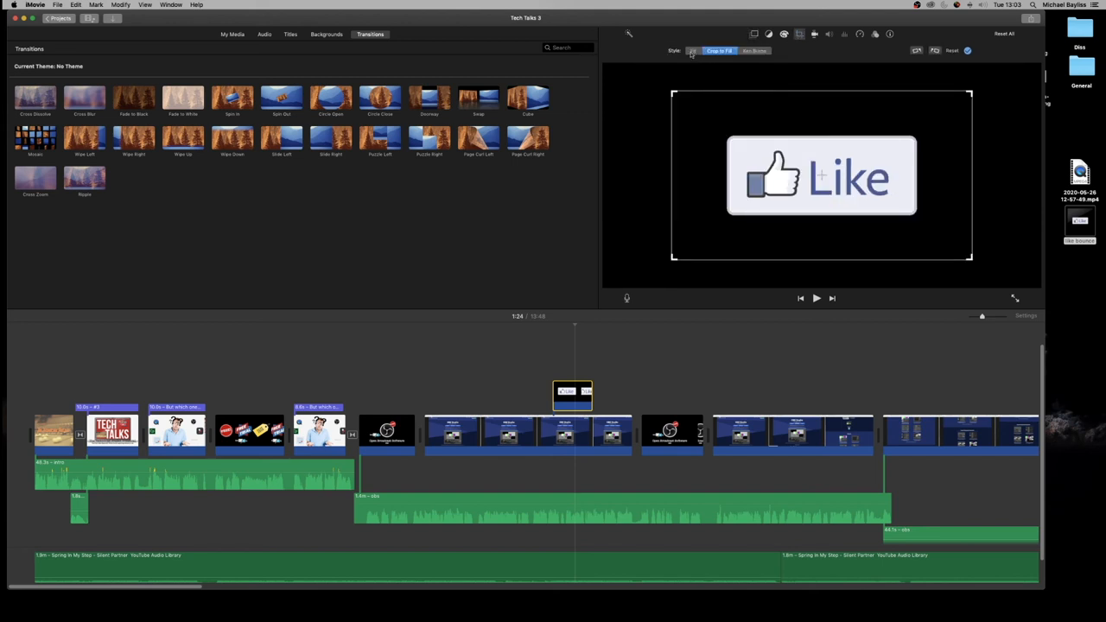
{"action": "left_click", "coordinate": [691, 50]}
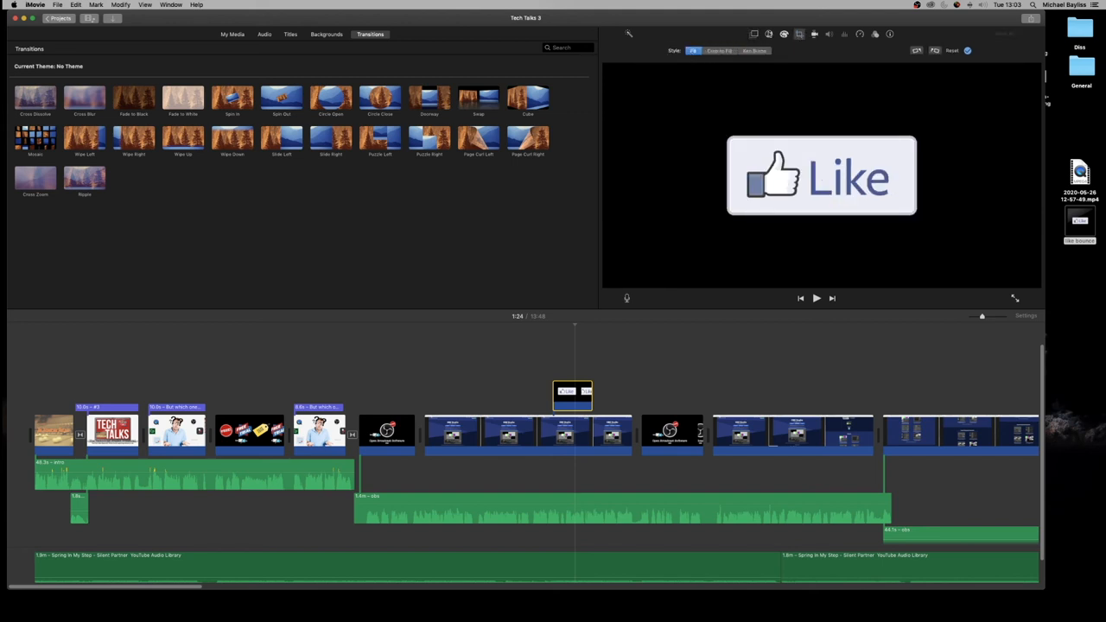
{"action": "mouse_move", "coordinate": [756, 34]}
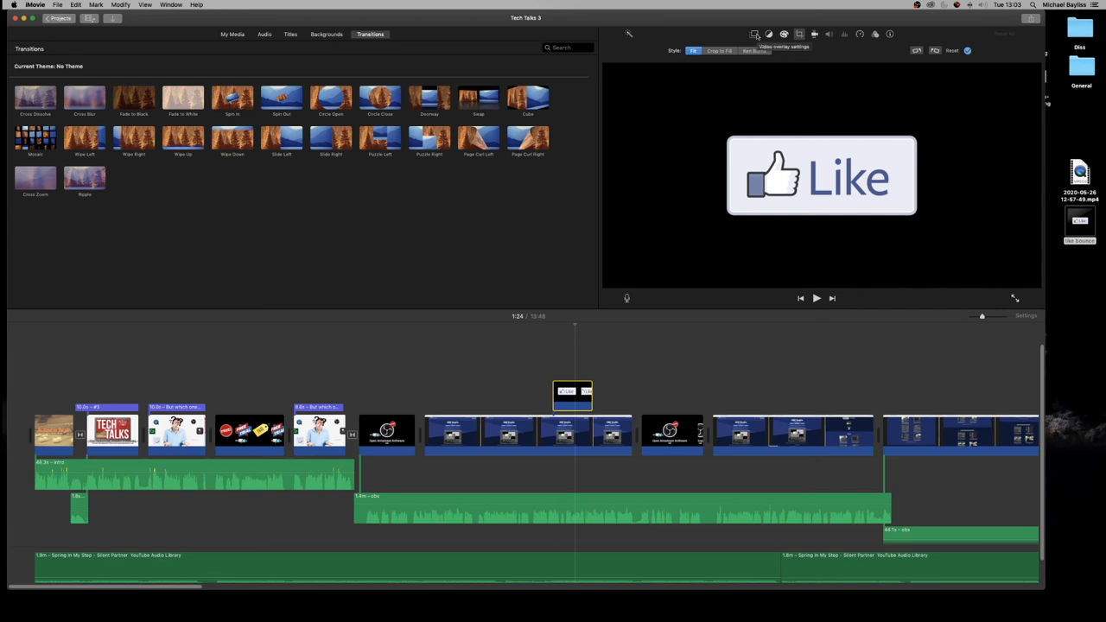
Make the Like clip a Picture in Picture overlay in the video overlay settings
{"action": "left_click", "coordinate": [798, 34]}
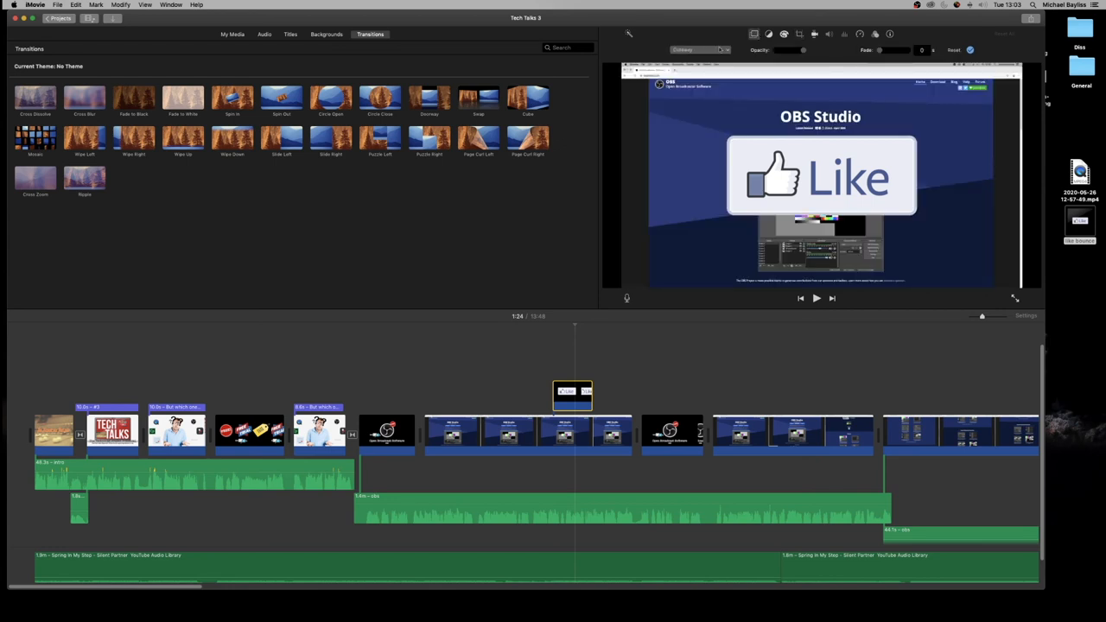
{"action": "left_click", "coordinate": [699, 48]}
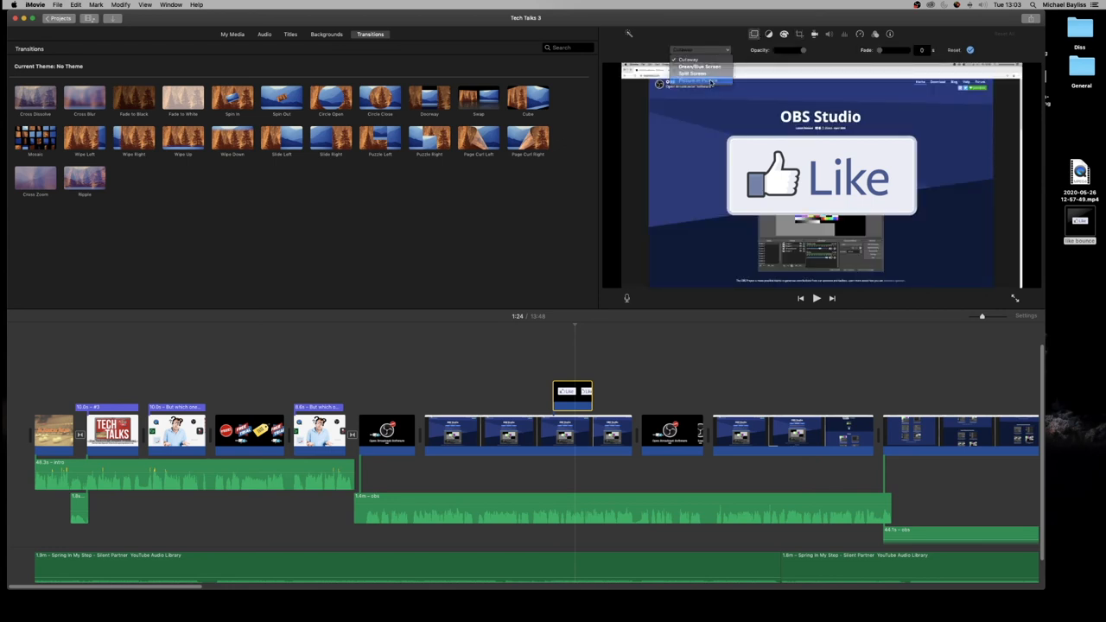
{"action": "left_click", "coordinate": [695, 79]}
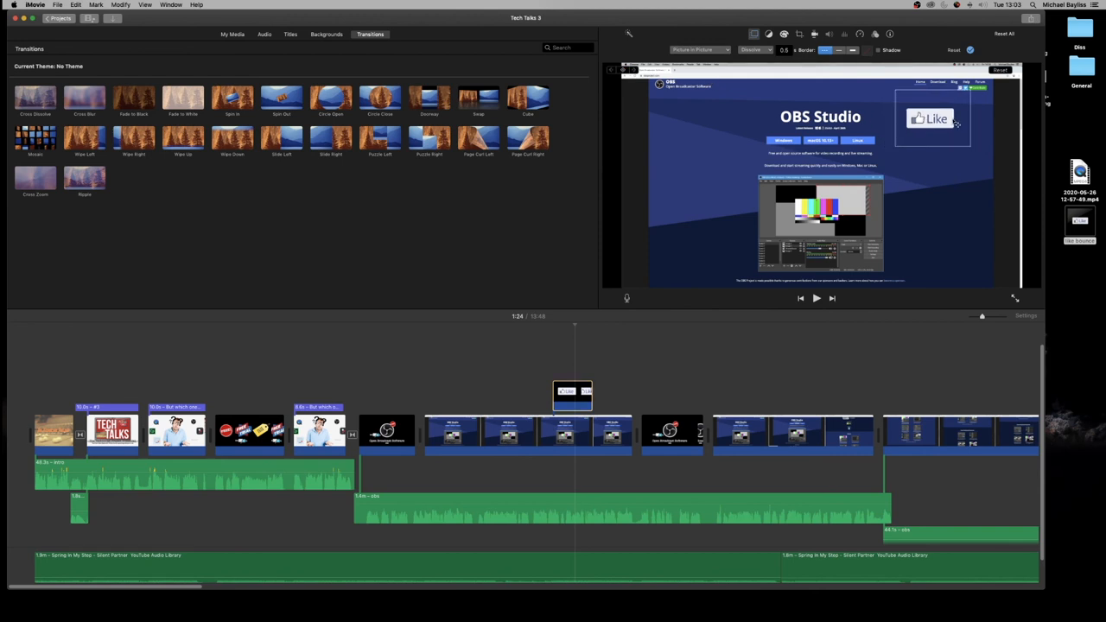
Adjust the overlay and play the section to watch the Like button drop in over the OBS footage
{"action": "left_click_drag", "start_coordinate": [932, 118], "coordinate": [959, 177]}
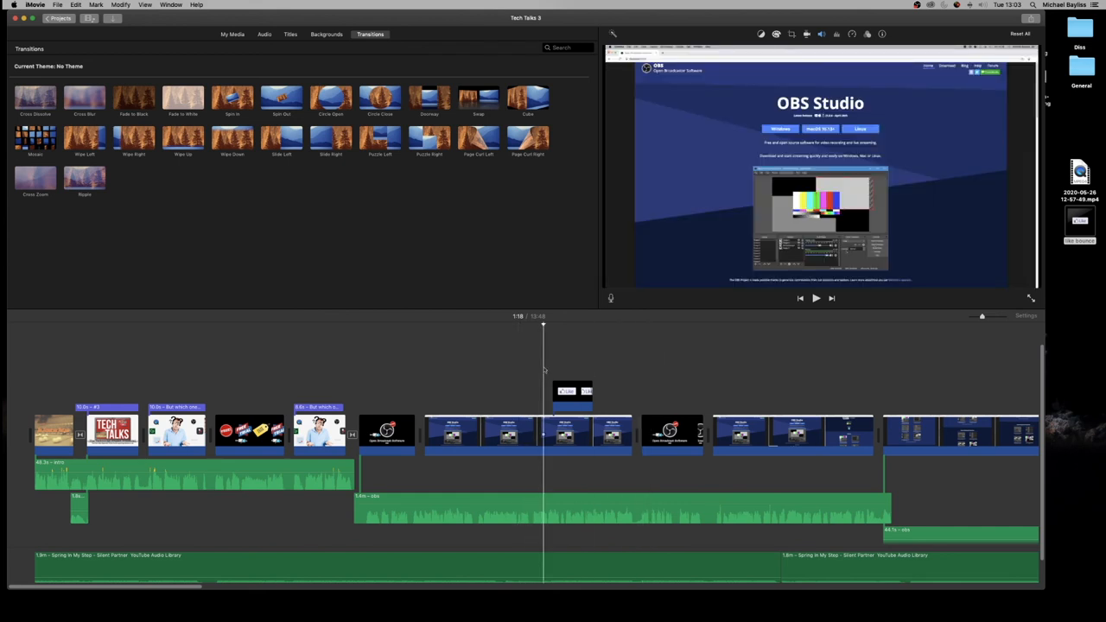
{"action": "left_click", "coordinate": [815, 297]}
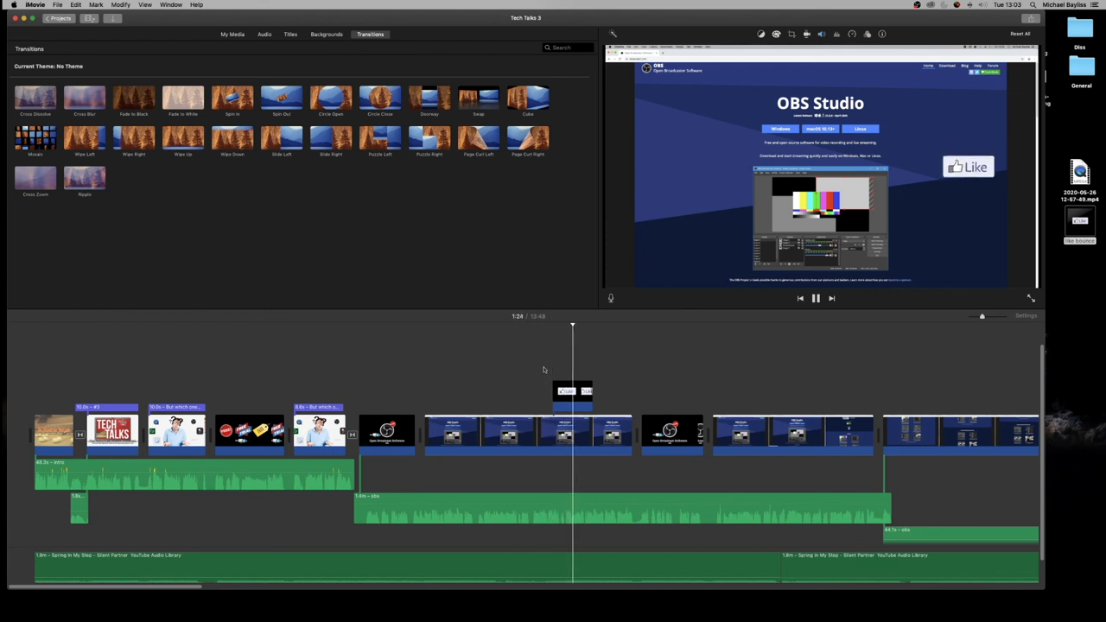
{"action": "left_click", "coordinate": [815, 297]}
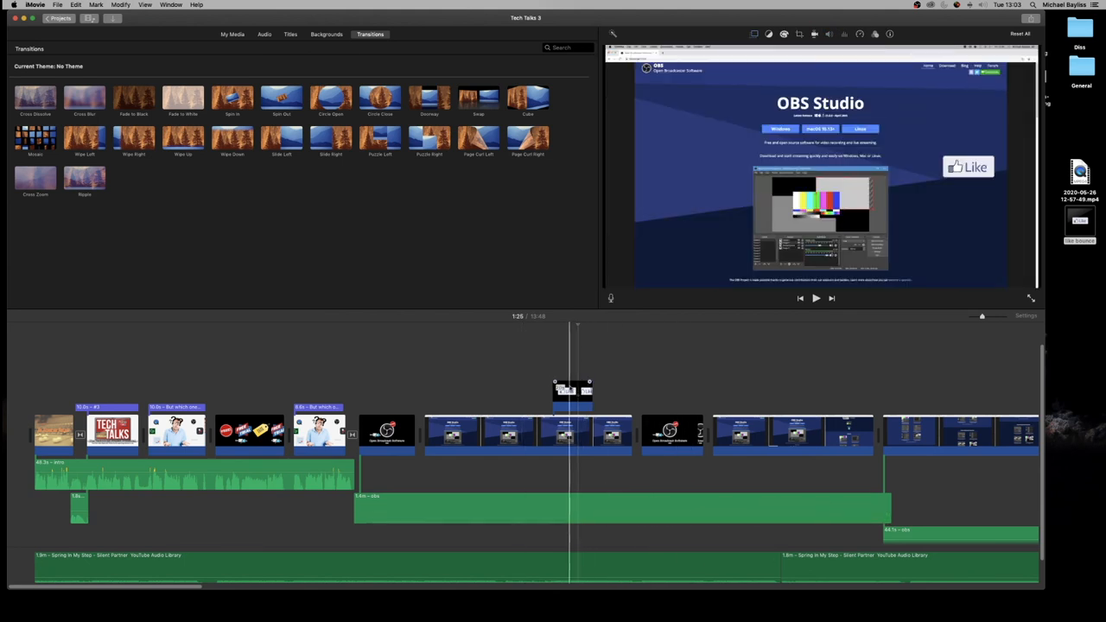
{"action": "left_click", "coordinate": [815, 297]}
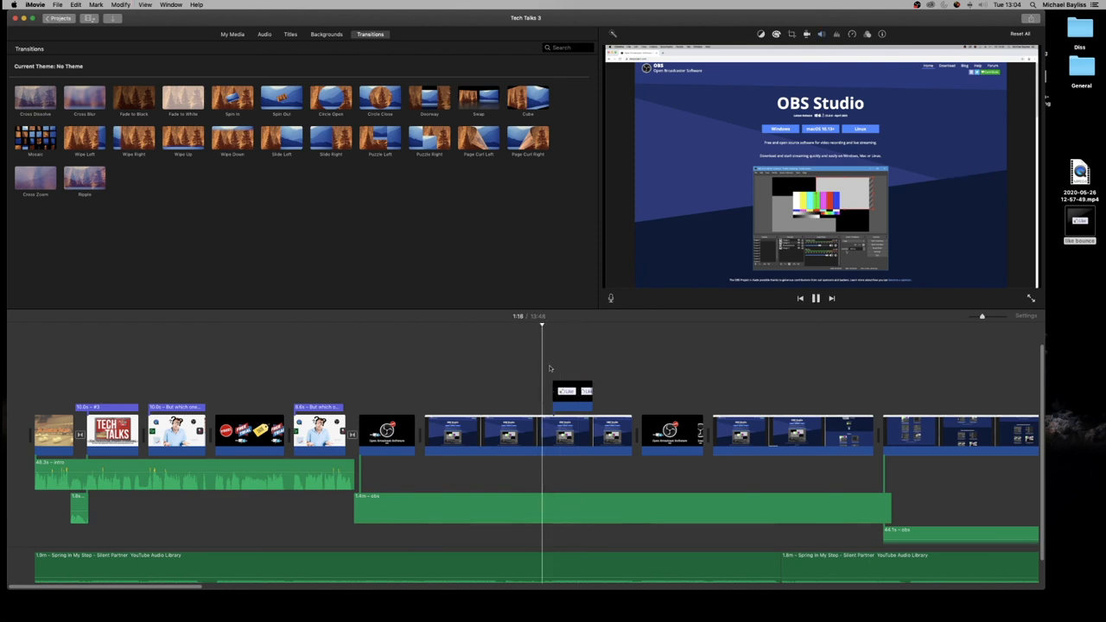